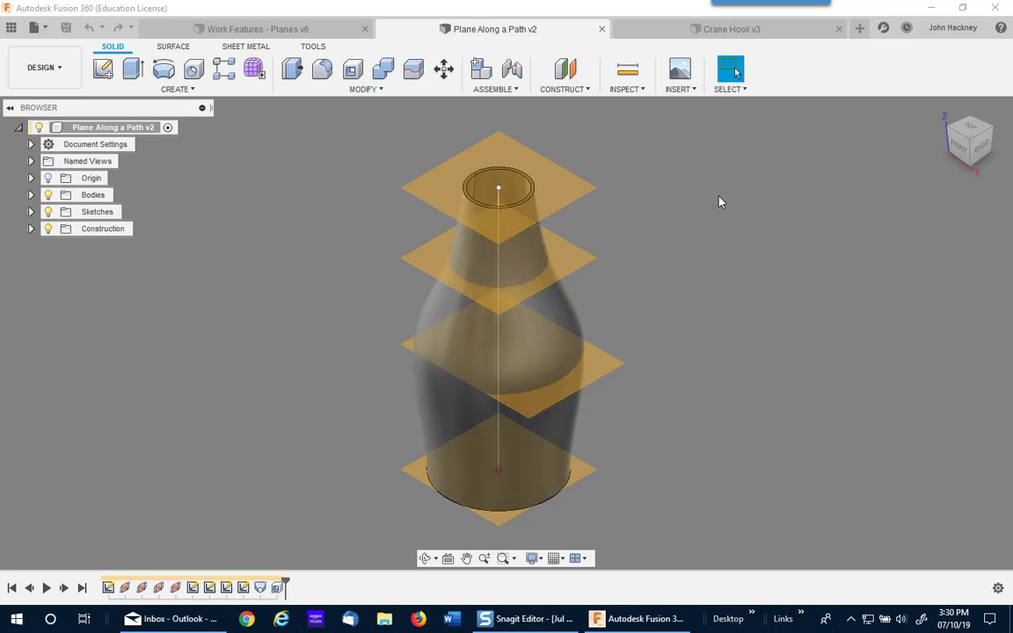
mouse_move(580, 95)
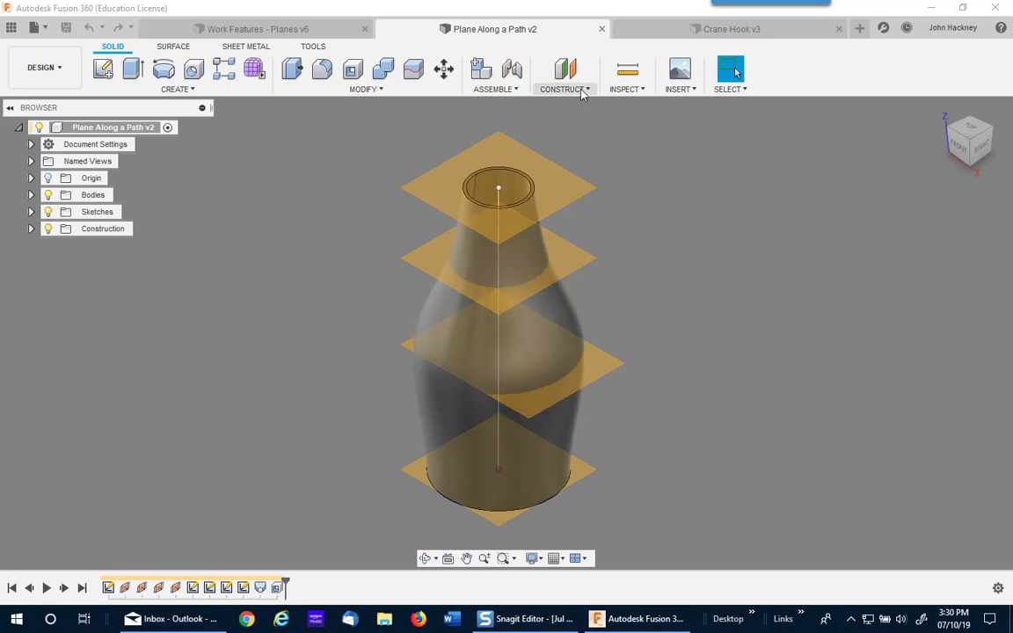
Measure the path sketch line (12.00 in) with Inspect > Measure and dismiss the result.
click(565, 88)
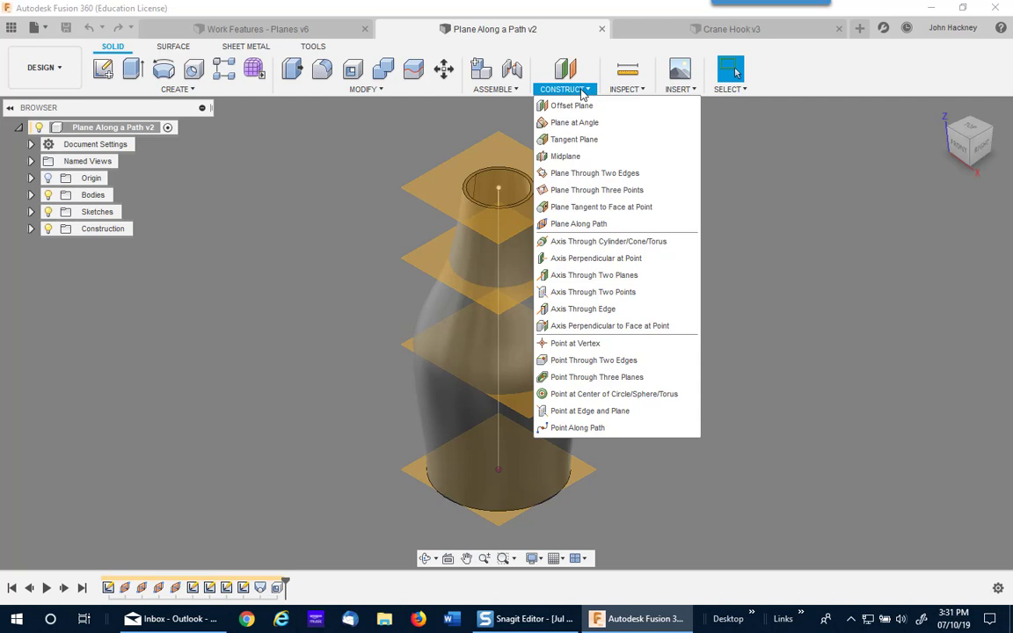
mouse_move(577, 223)
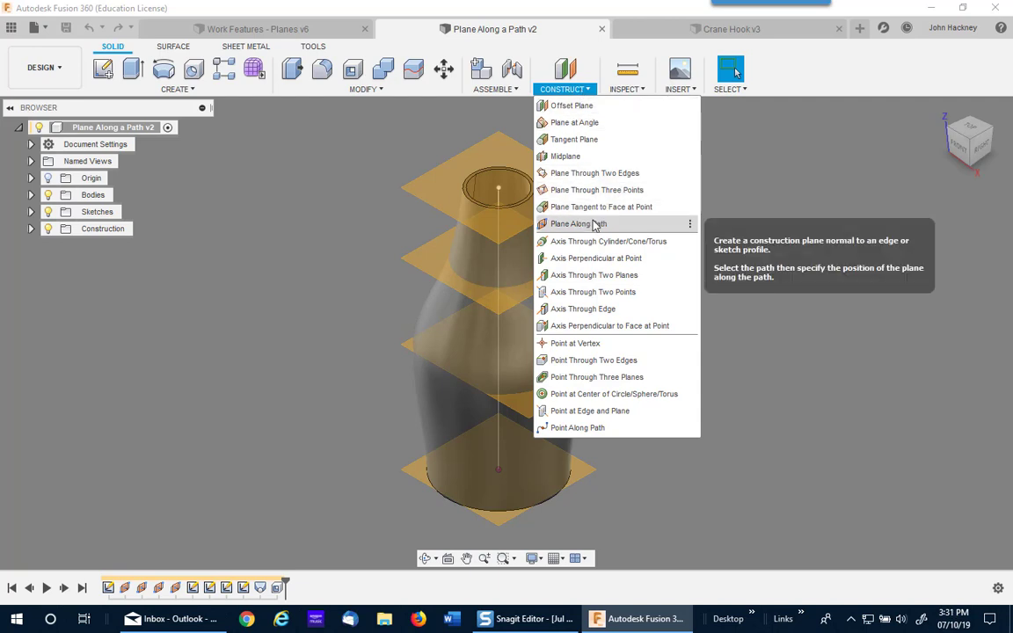
mouse_move(577, 427)
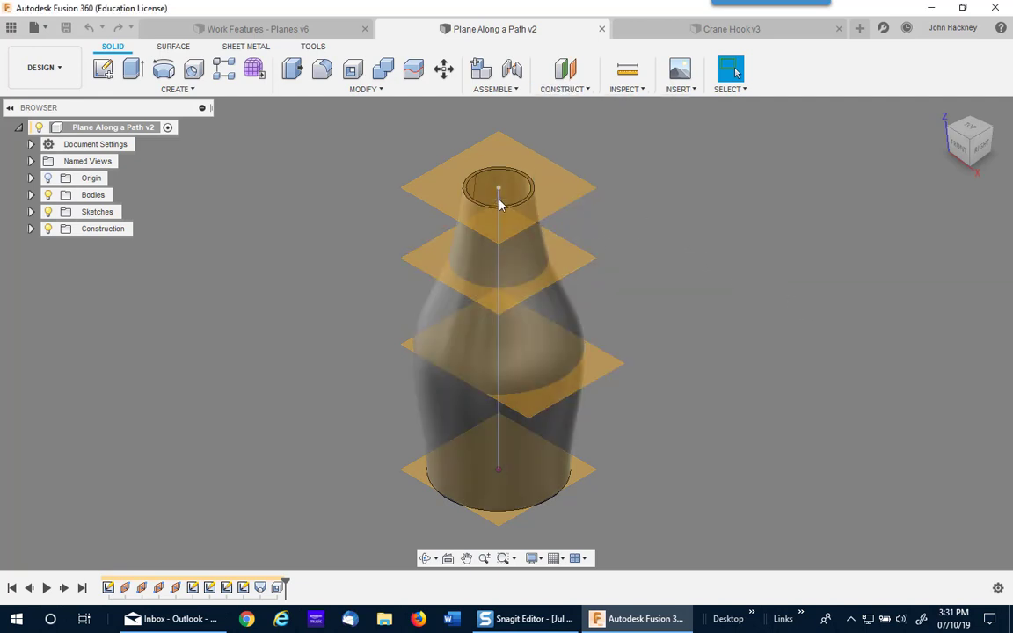
mouse_move(500, 454)
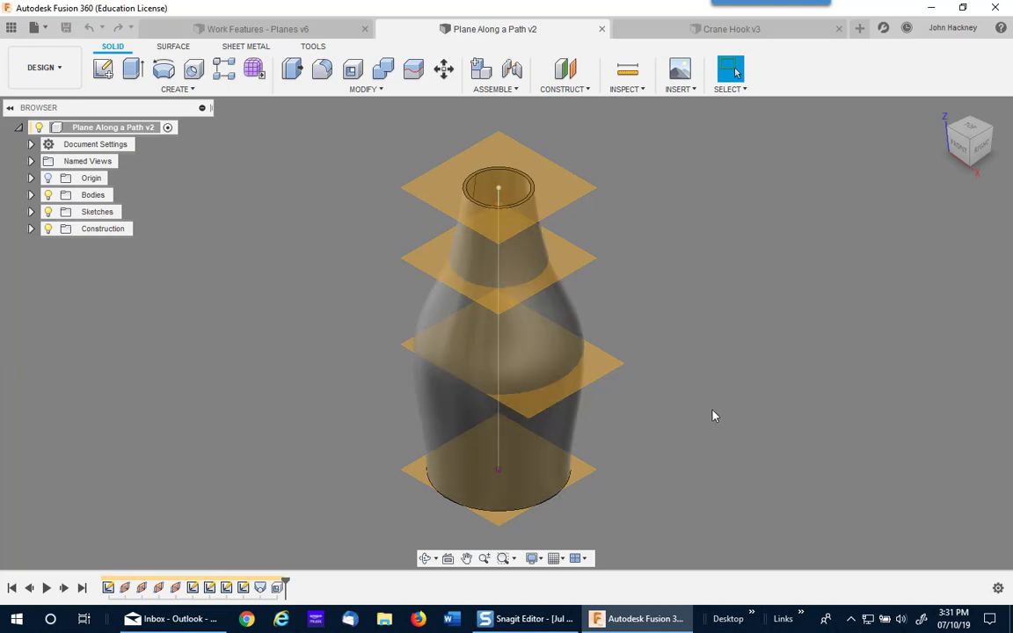
mouse_move(725, 316)
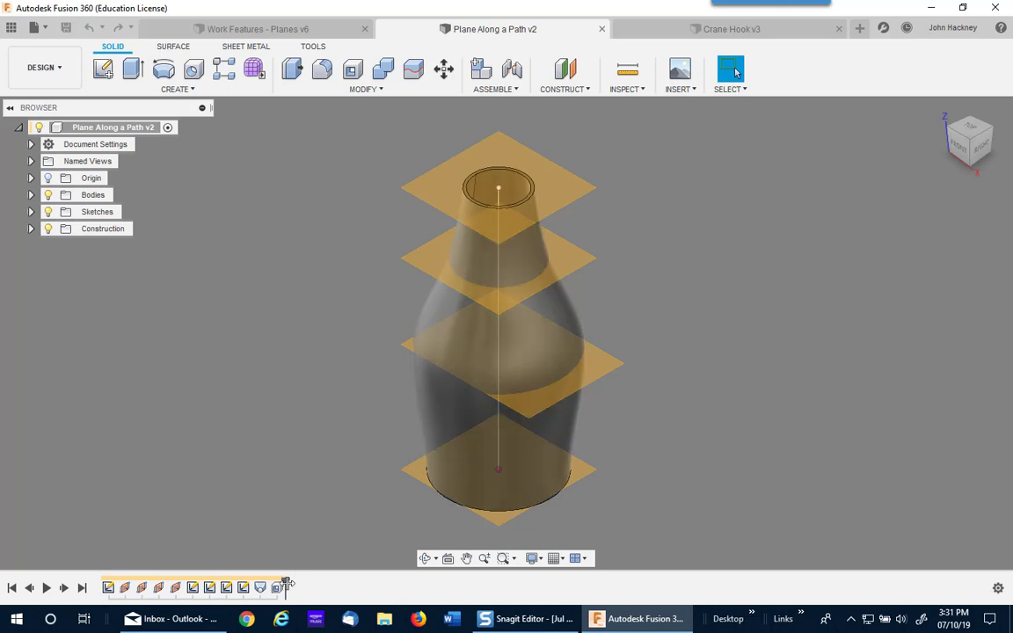
mouse_move(109, 587)
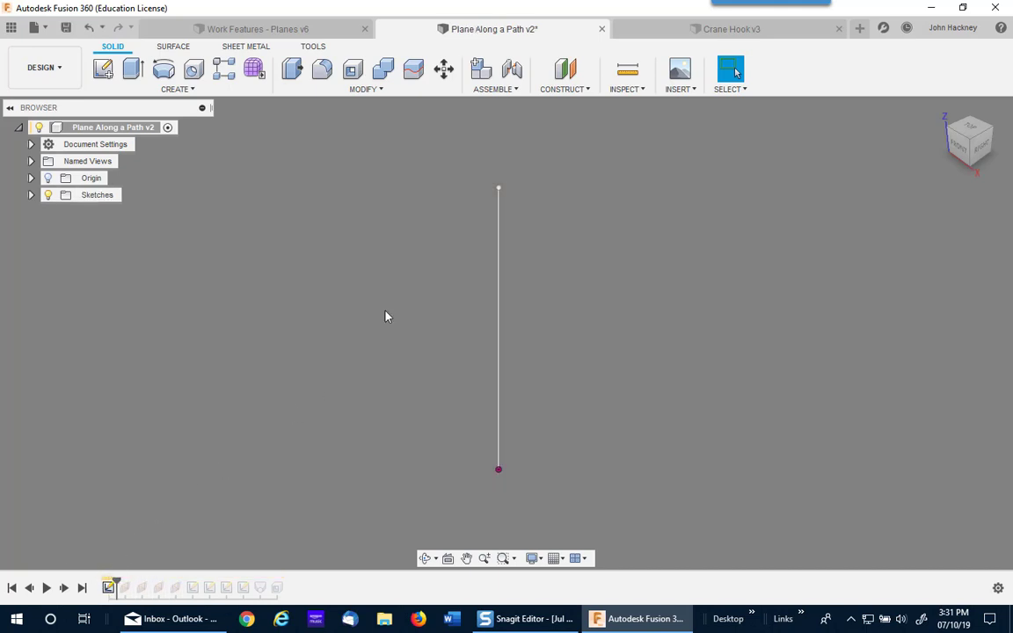
mouse_move(628, 72)
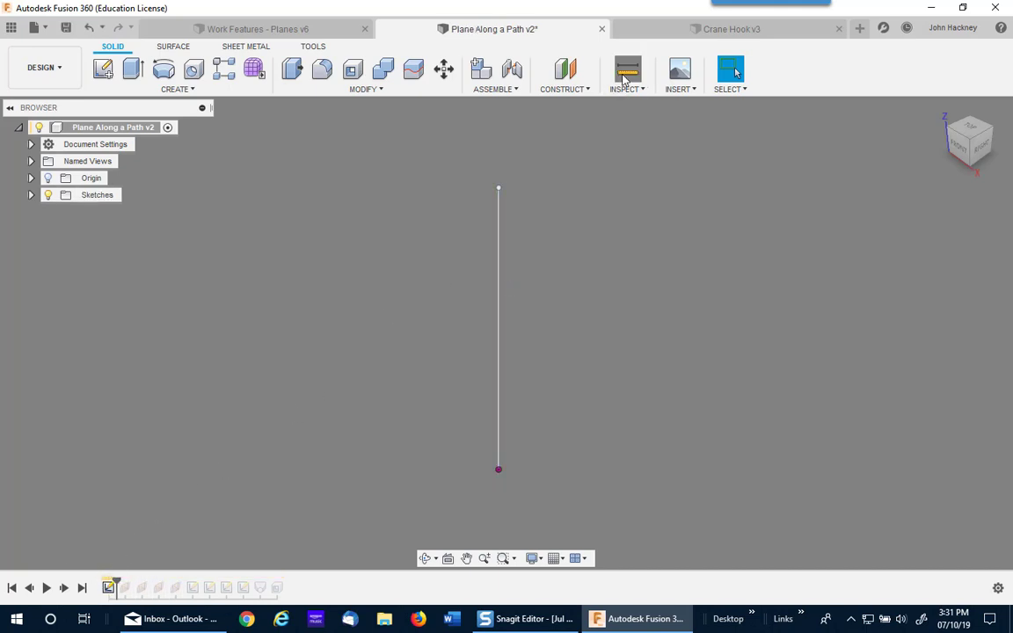
click(626, 71)
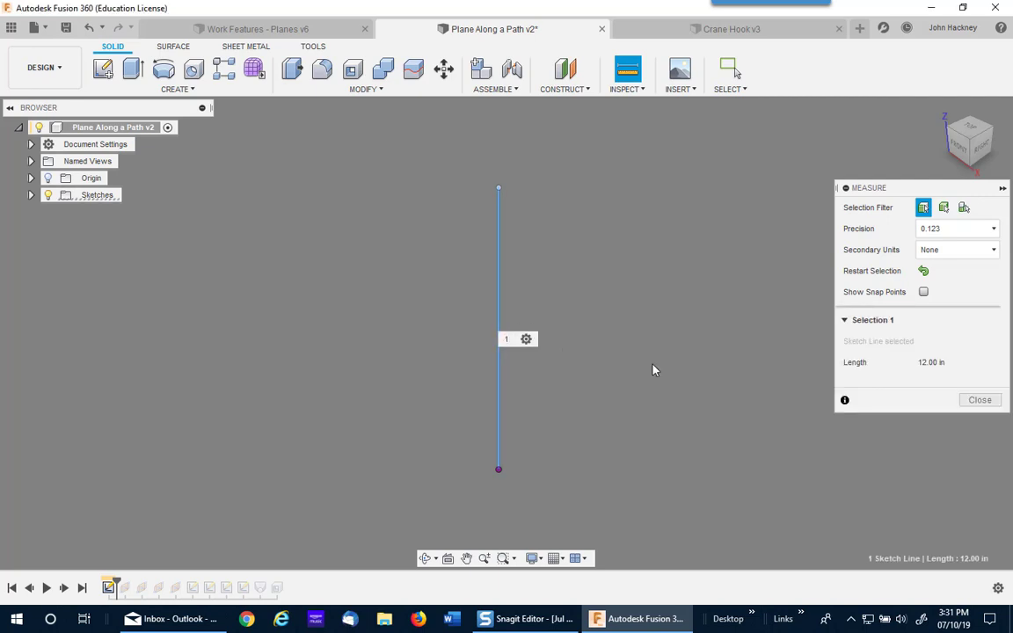
click(979, 399)
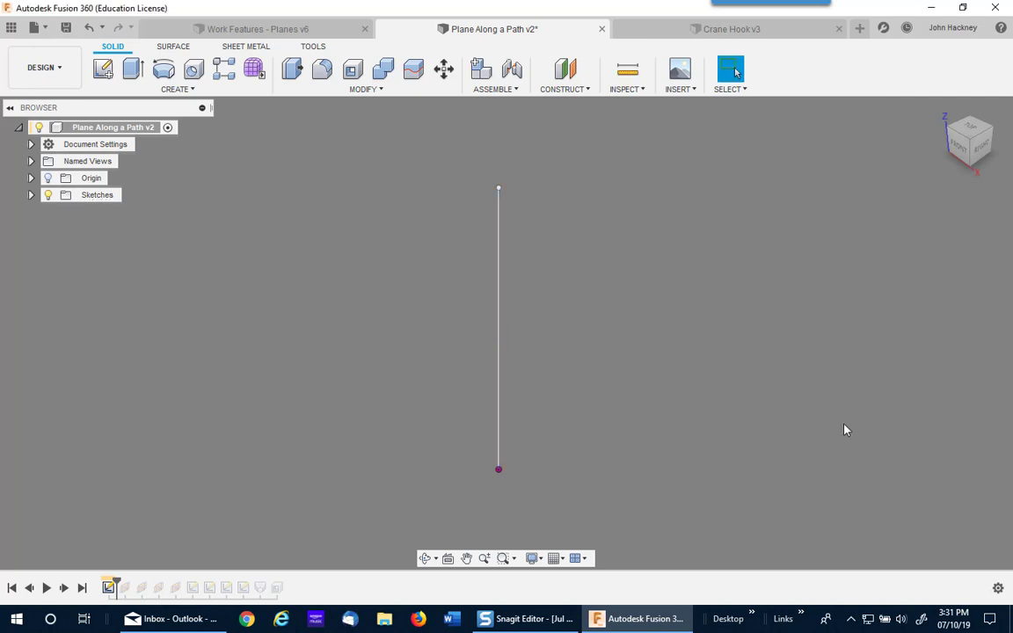
mouse_move(517, 473)
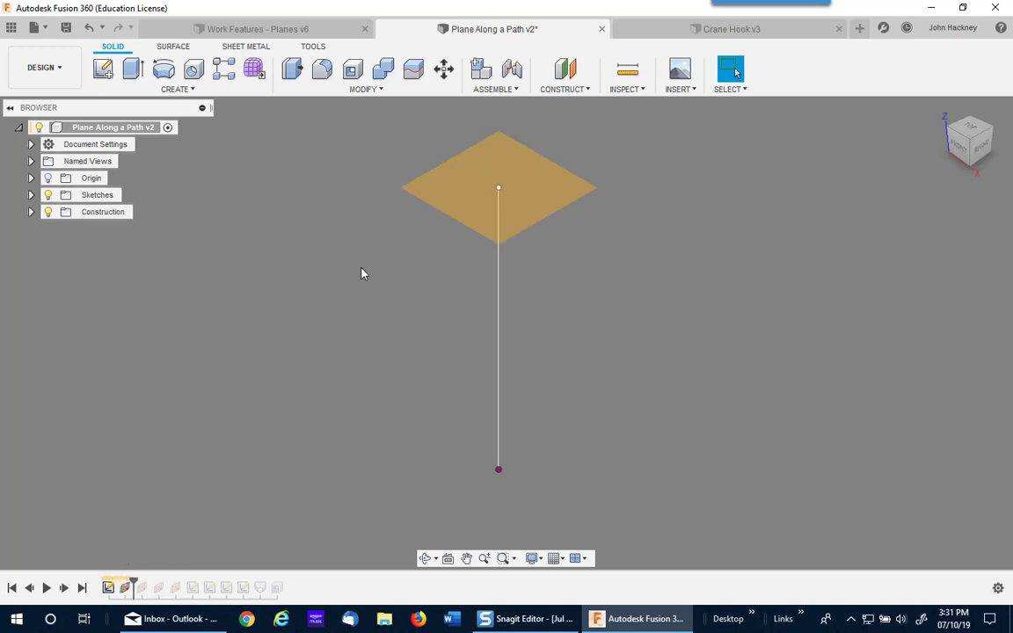
Edit the top plane to use a Physical distance of 12.00 in along the line.
right_click(499, 186)
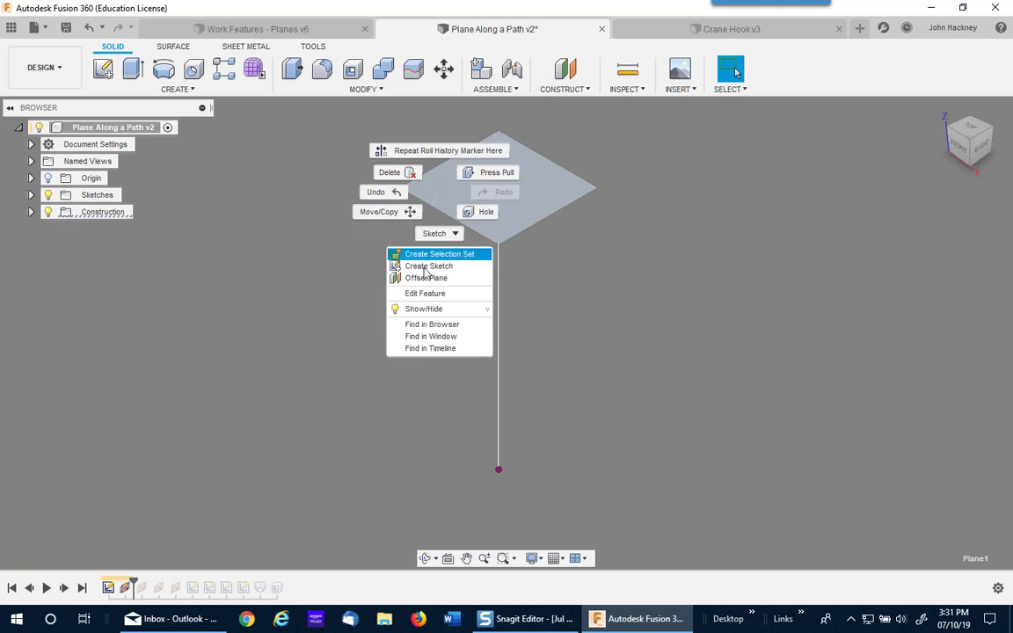
click(425, 292)
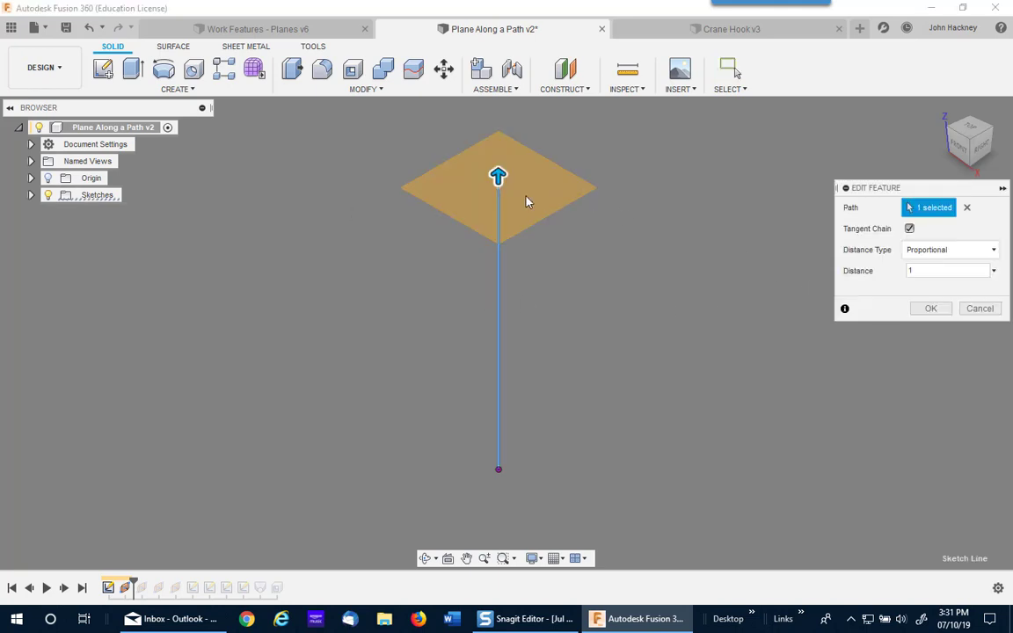
click(946, 270)
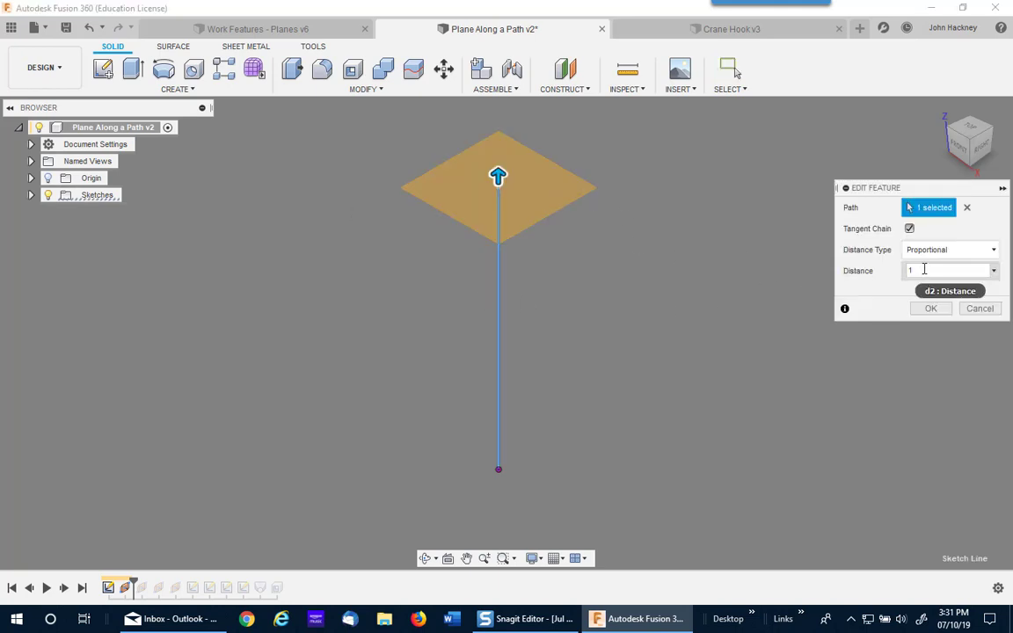
click(949, 249)
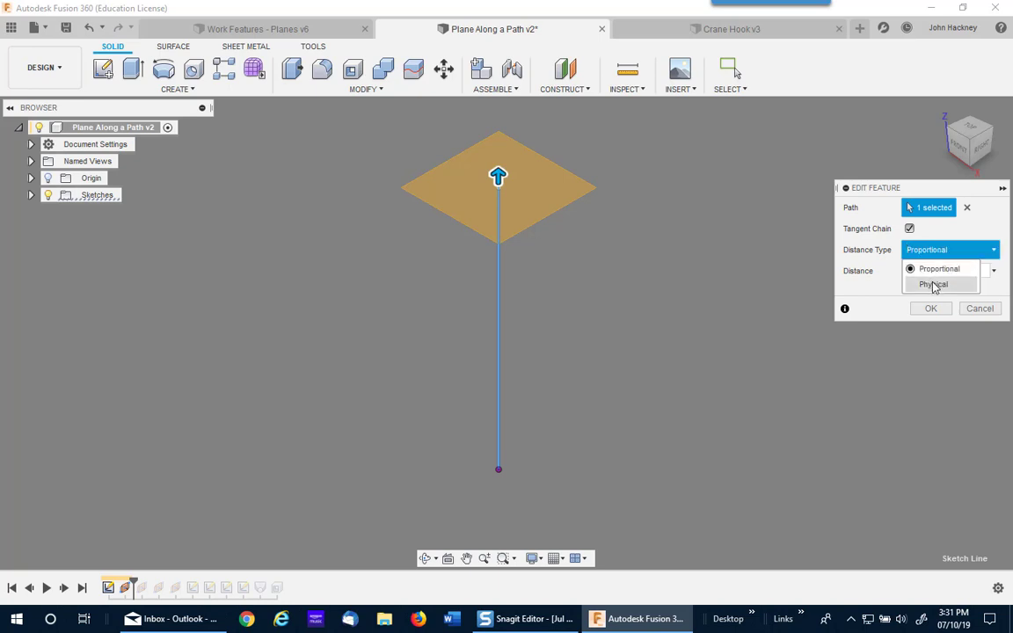
click(932, 284)
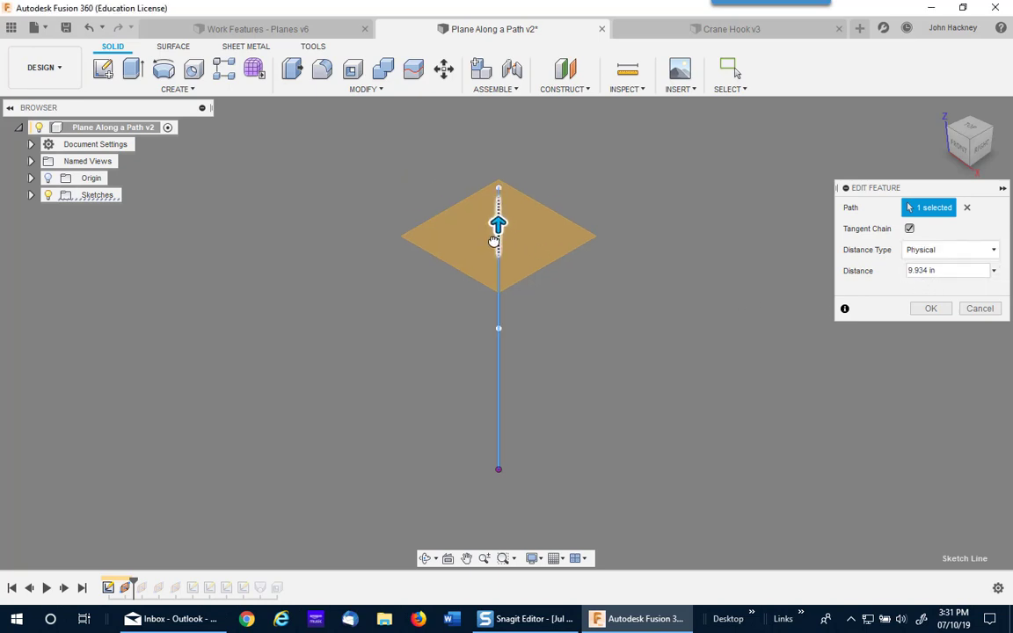
drag(500, 222, 499, 185)
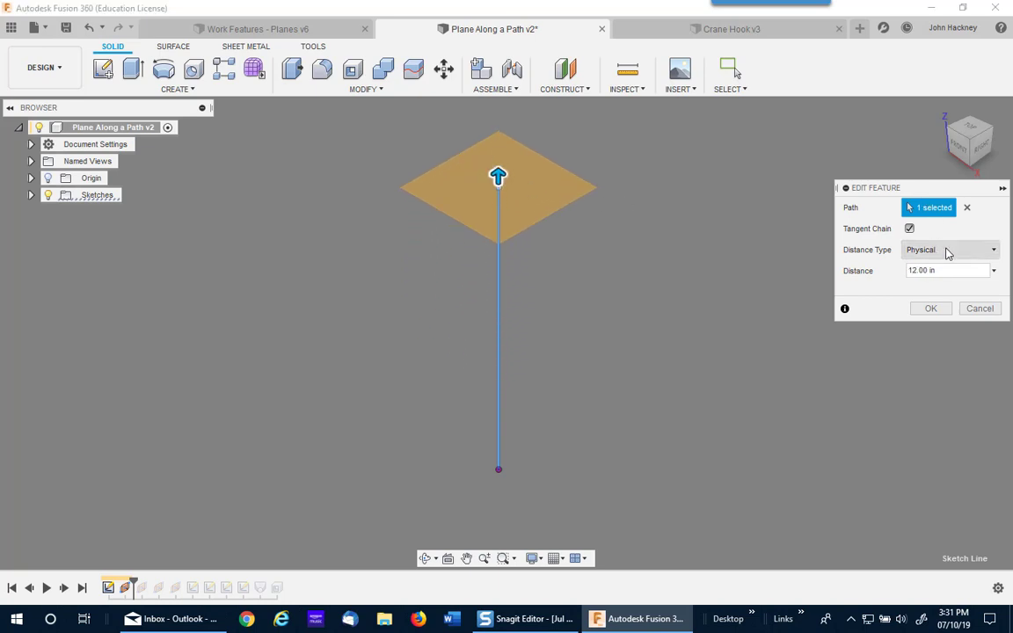
click(950, 250)
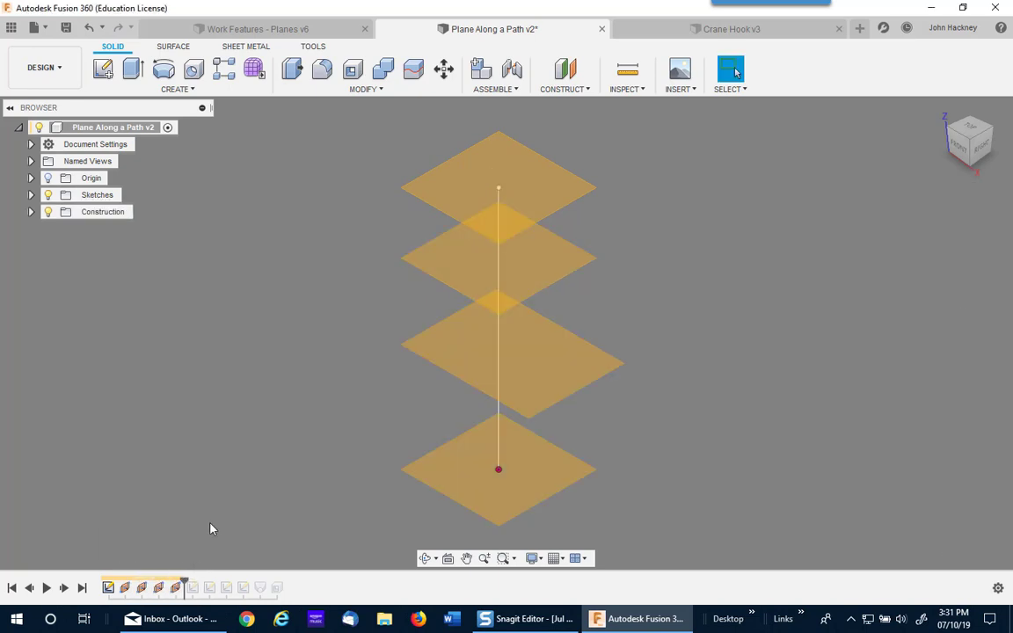
mouse_move(246, 295)
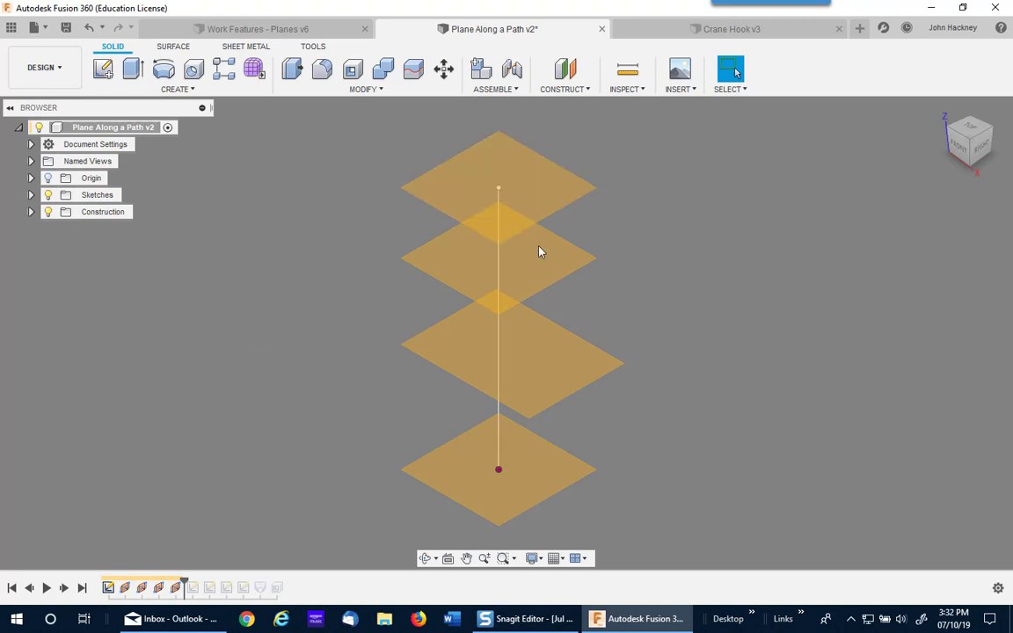
Add a Plane Along Path on the line at a proportional distance of 0.2.
click(563, 77)
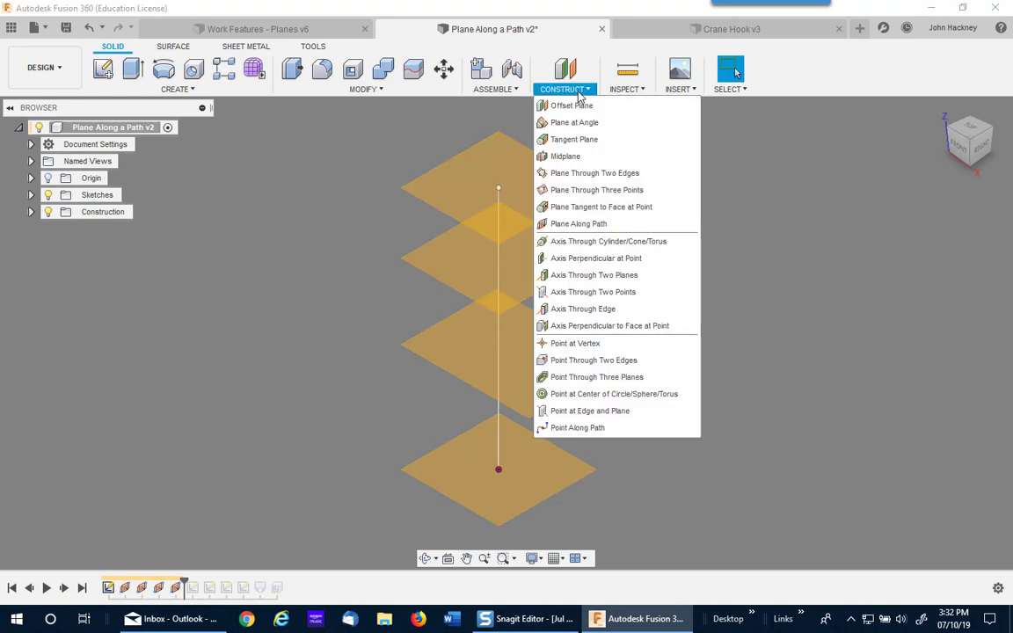
click(578, 223)
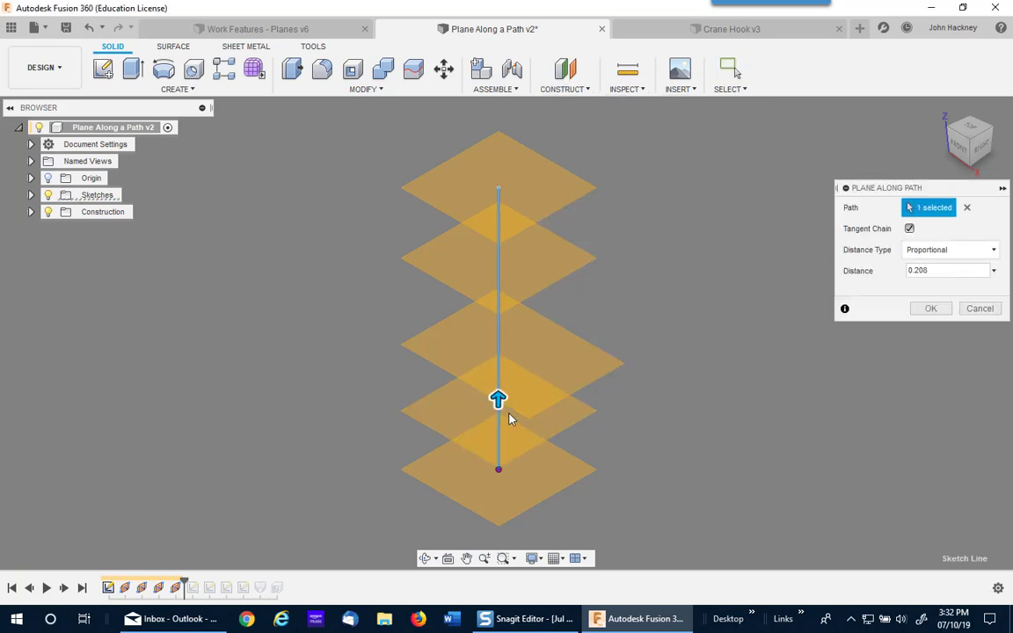
drag(500, 399, 499, 432)
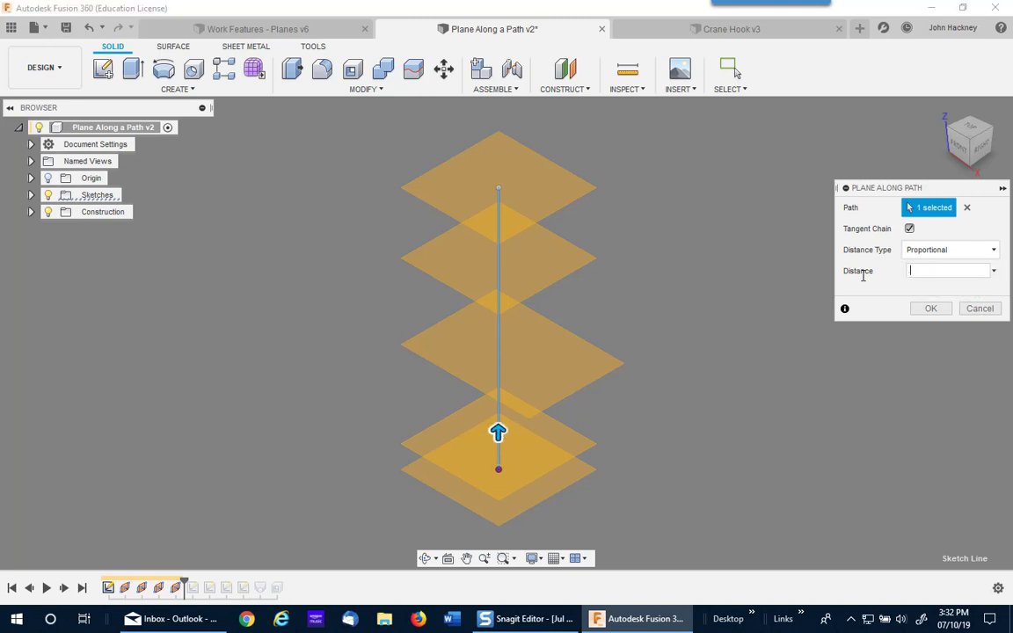
text(.2)
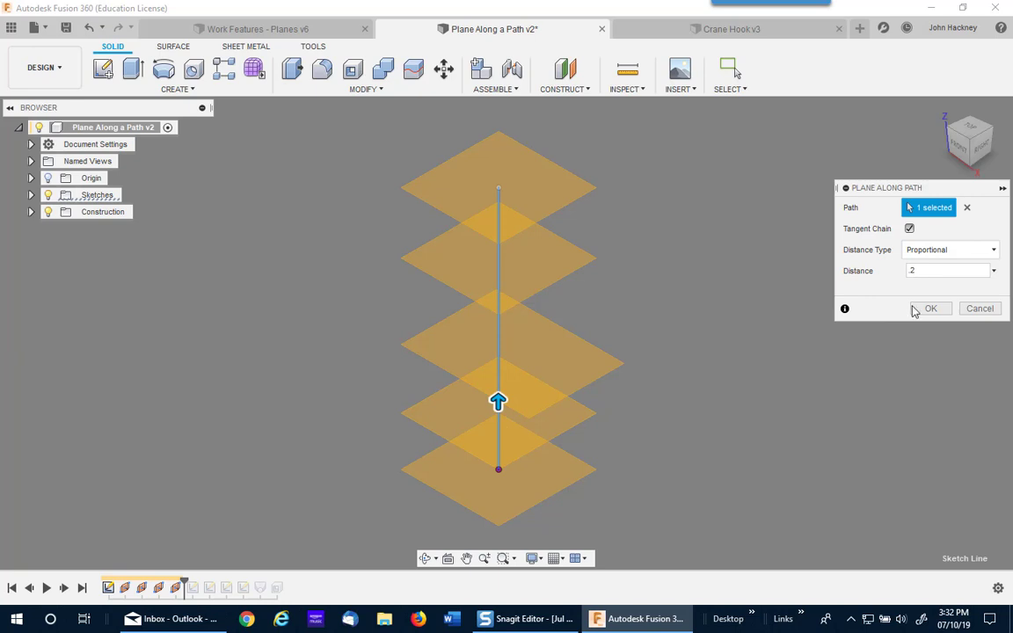
click(930, 307)
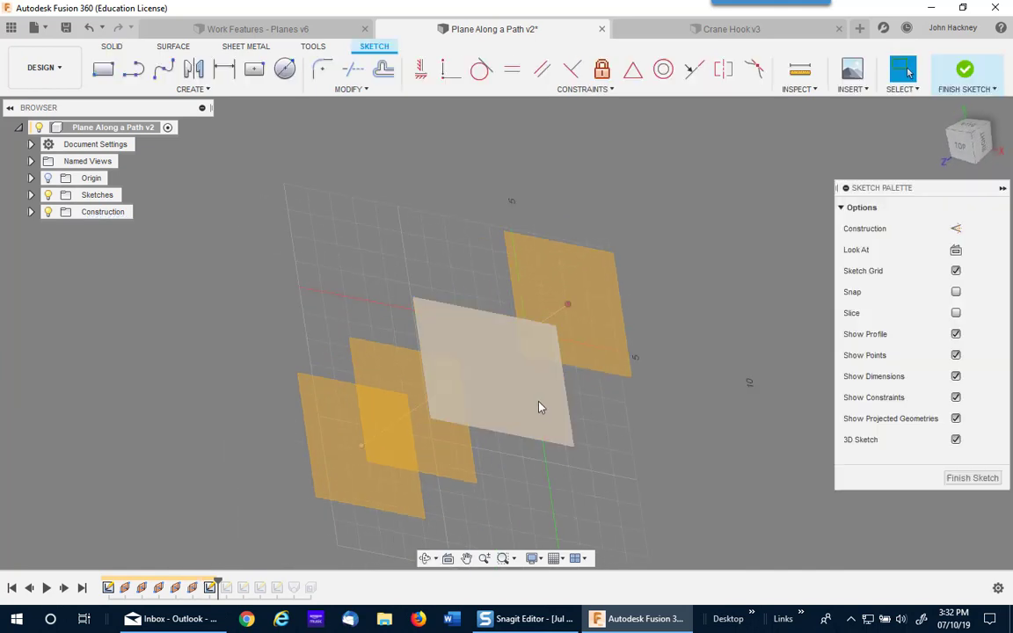
Sketch a center-diameter circle on the 0.2 plane, centred on the path line.
click(285, 68)
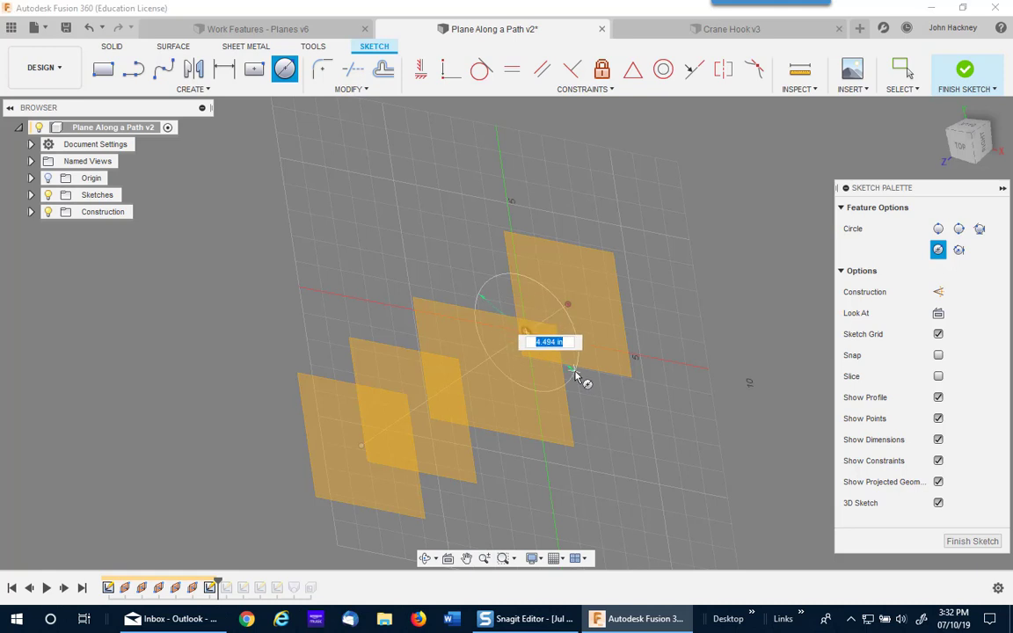
click(904, 69)
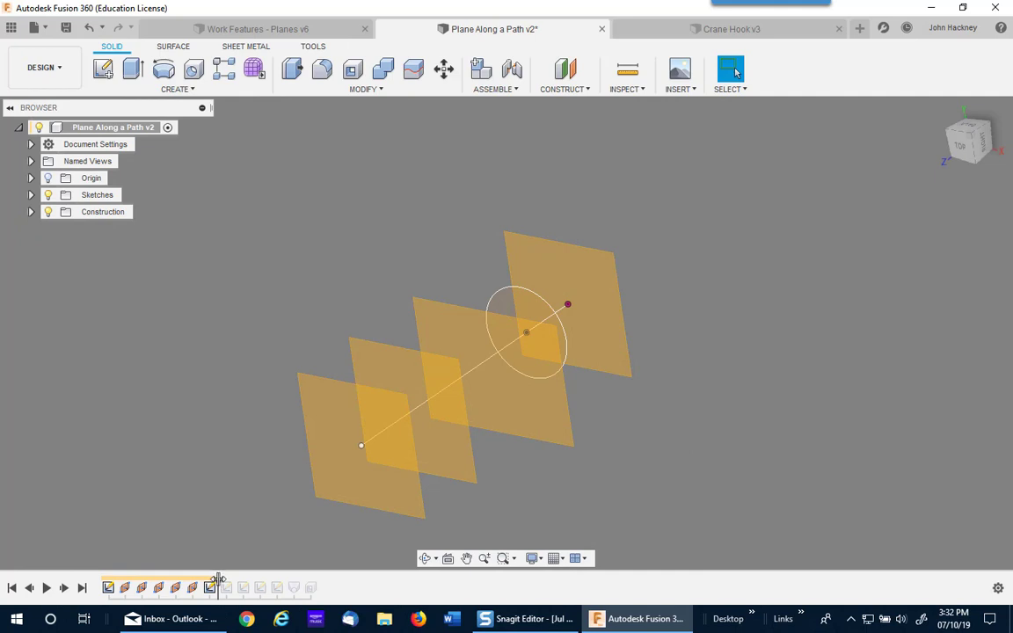
Edit the loft so Profile 5 becomes the last profile, giving a flared end.
click(296, 587)
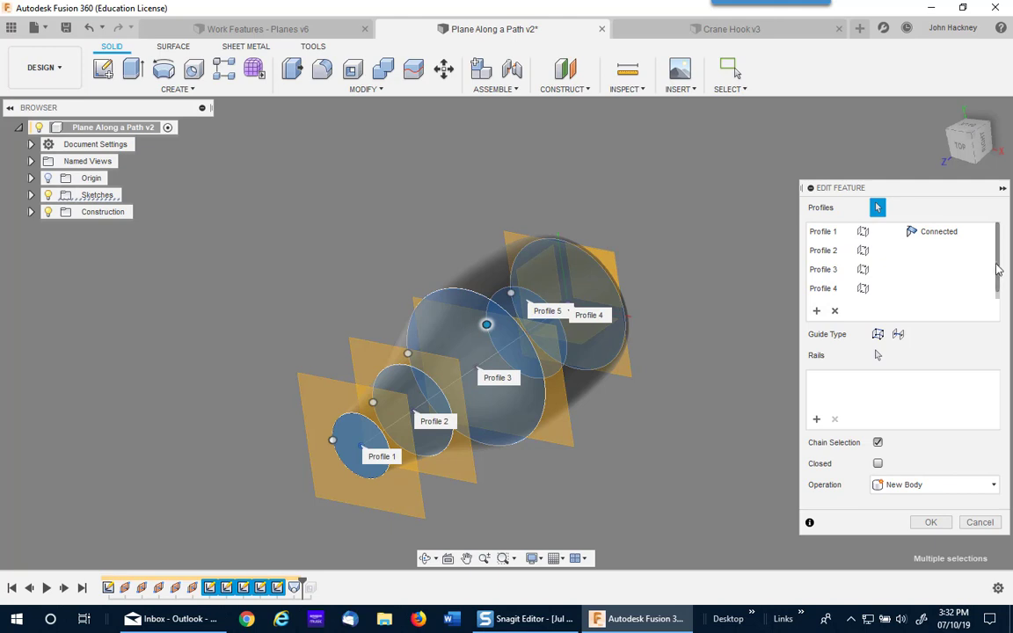
click(869, 289)
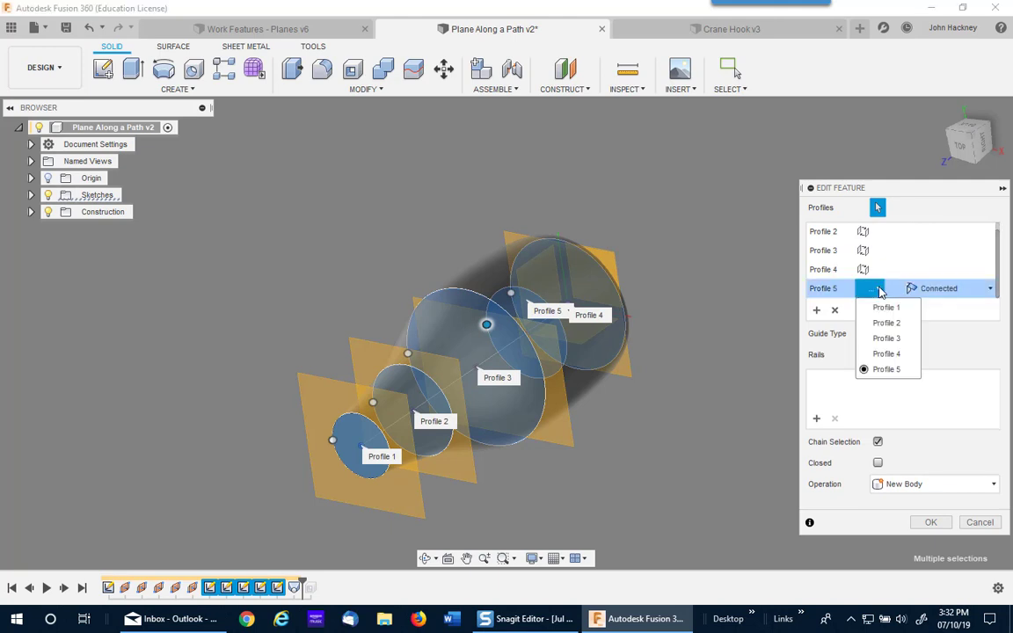
click(886, 369)
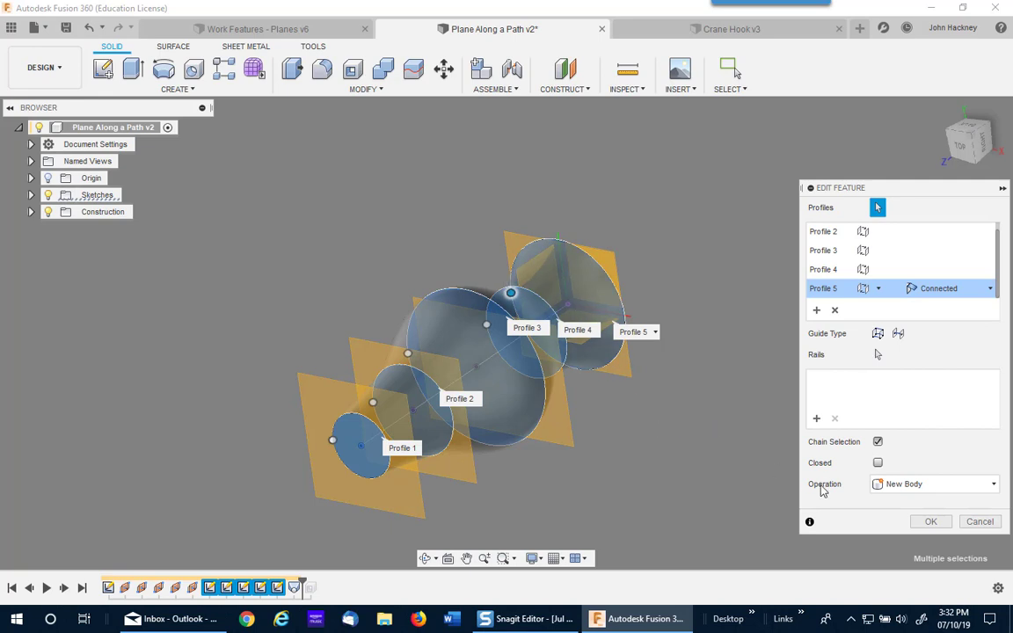
click(930, 520)
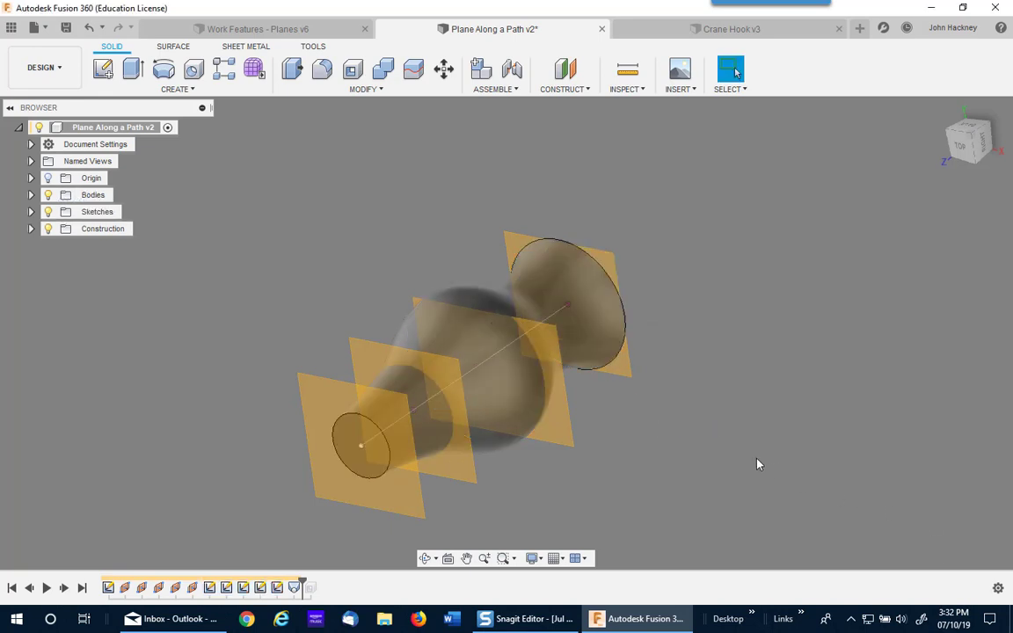
click(32, 229)
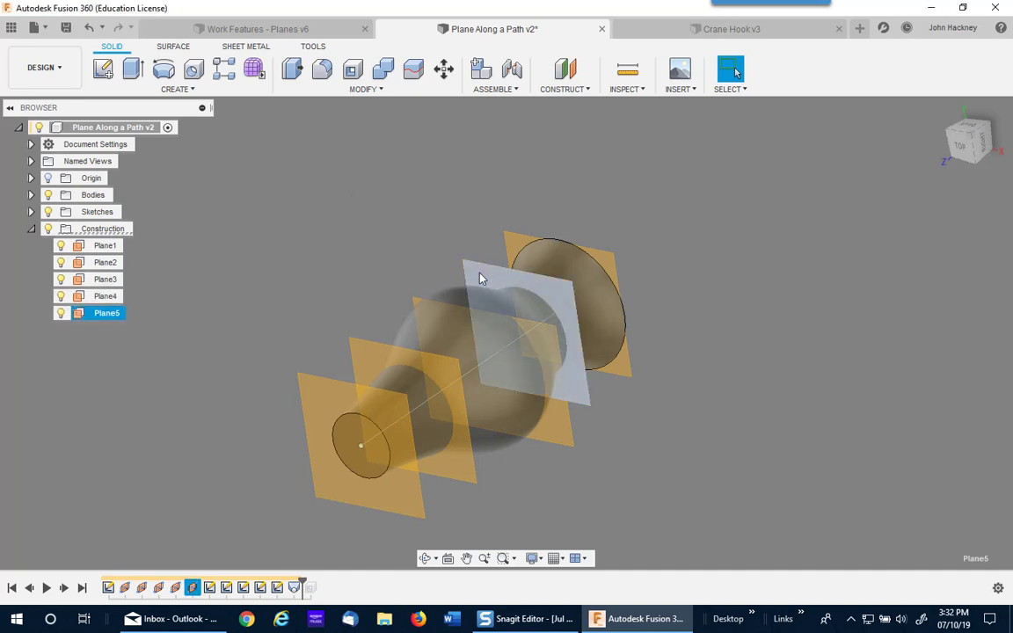
Edit Plane5 to a proportional distance of 1, at the path's far end.
right_click(481, 278)
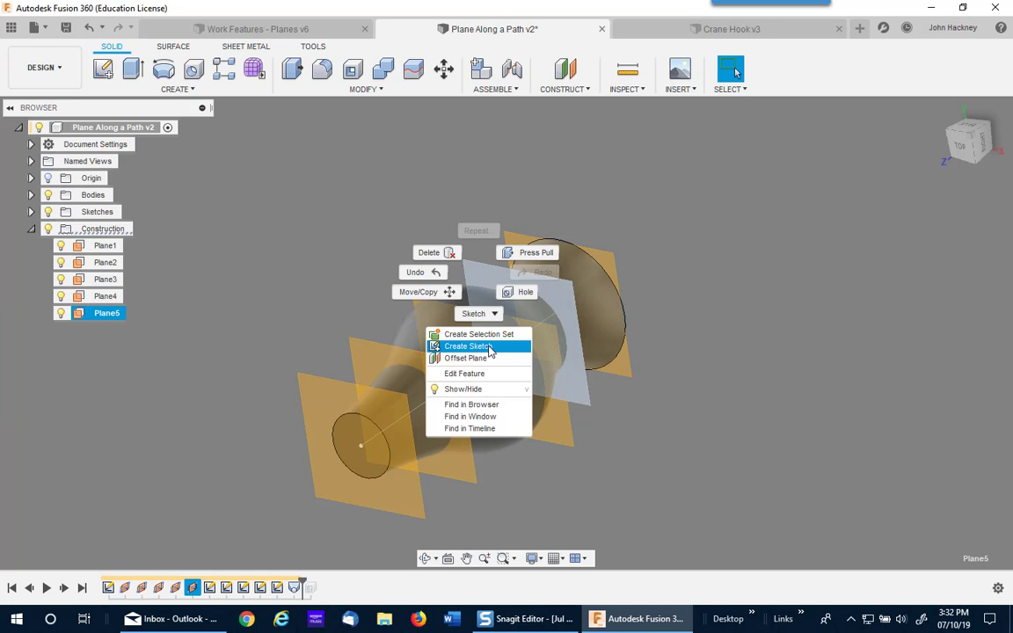
click(465, 372)
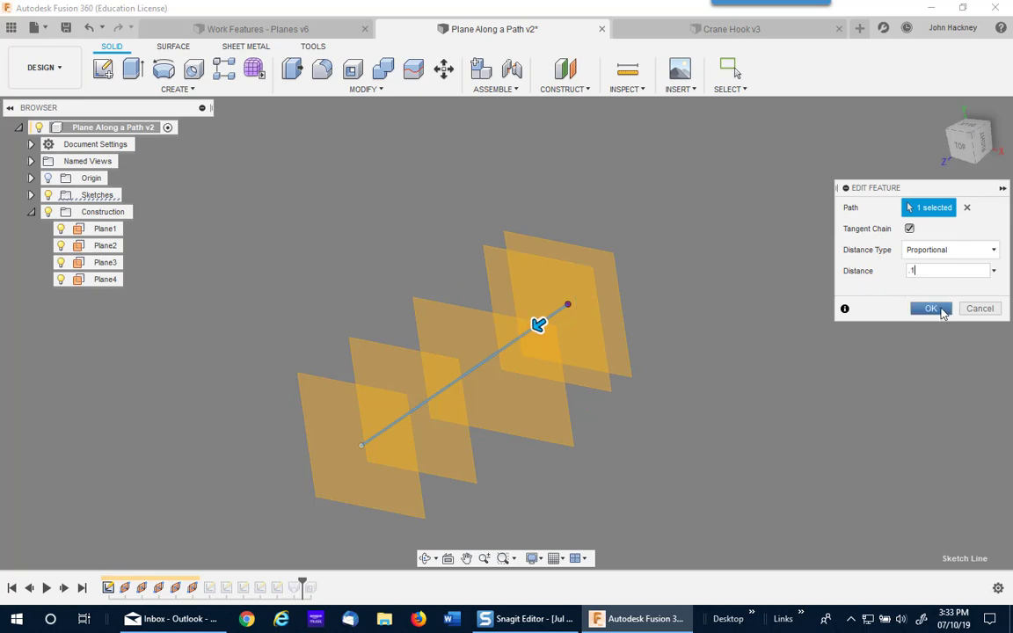
click(931, 308)
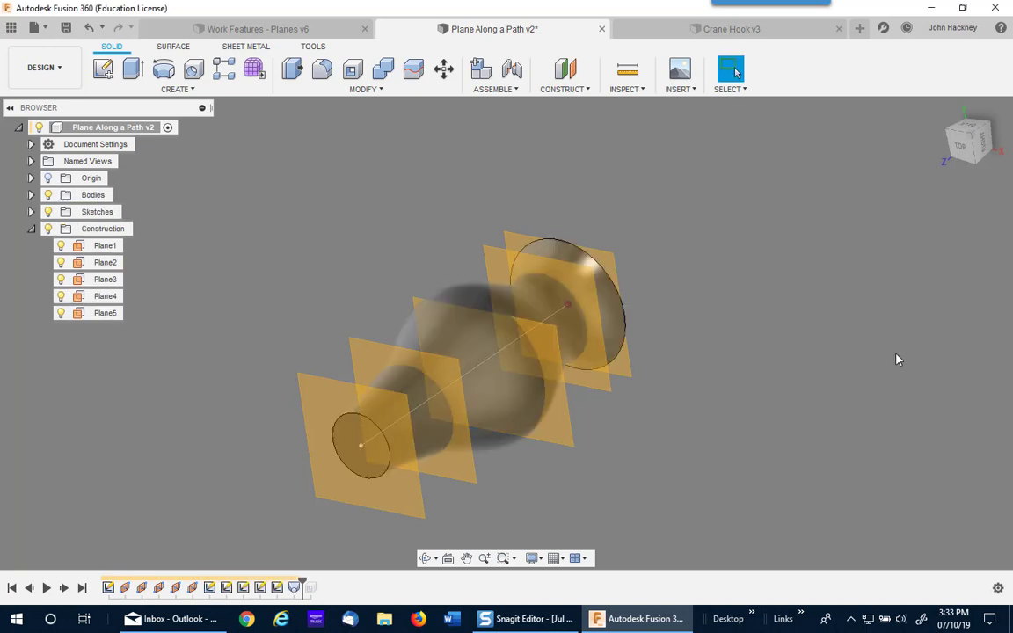
mouse_move(788, 283)
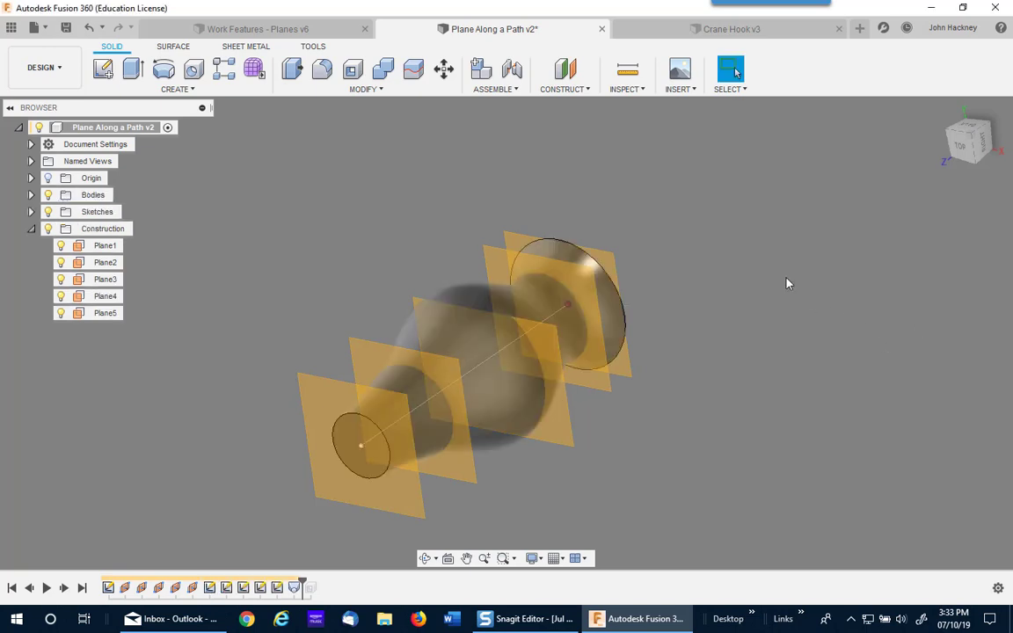
mouse_move(404, 218)
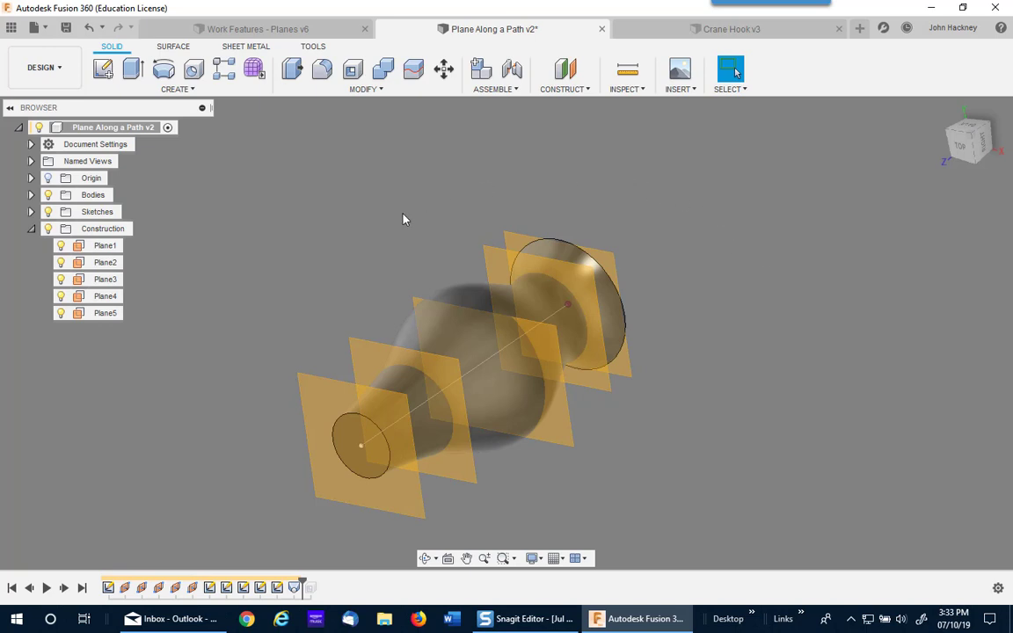
mouse_move(385, 218)
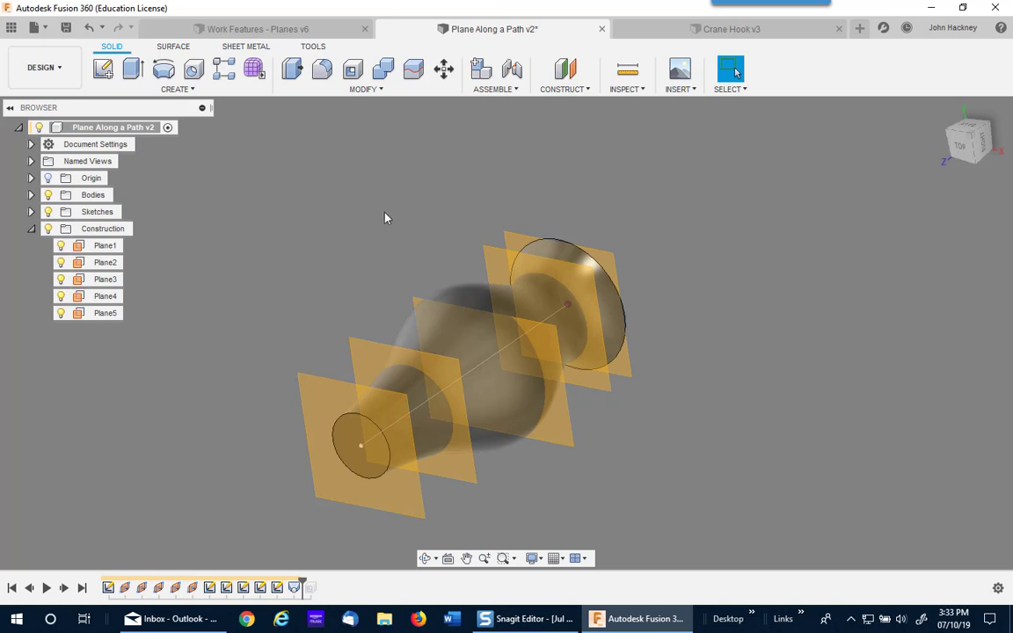
mouse_move(346, 234)
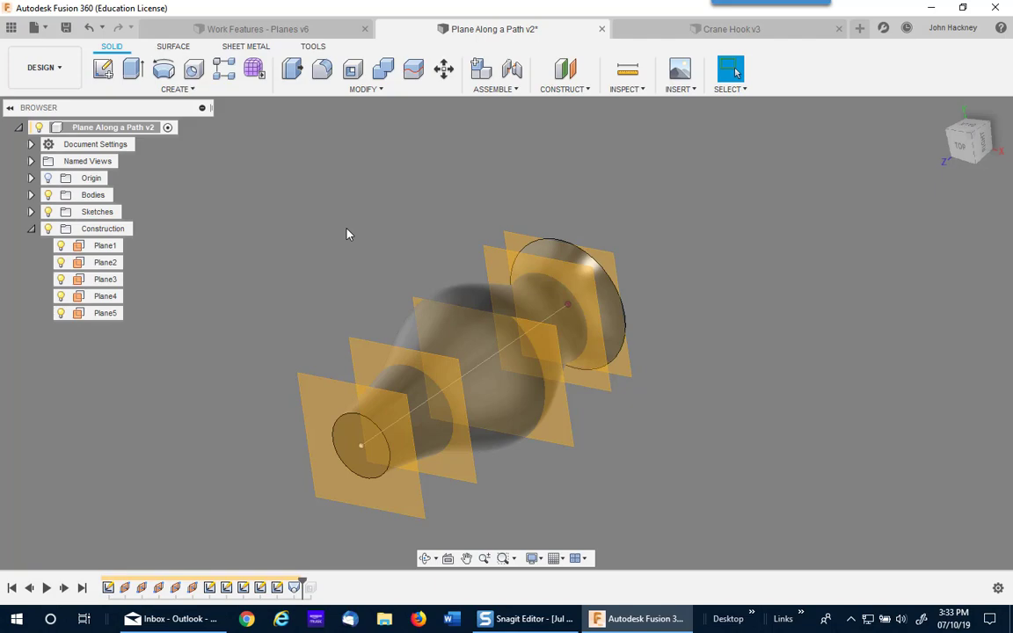
Switch to the Crane Hook v3 design and try a Plane Along Path on the hook curve, then cancel it.
click(732, 28)
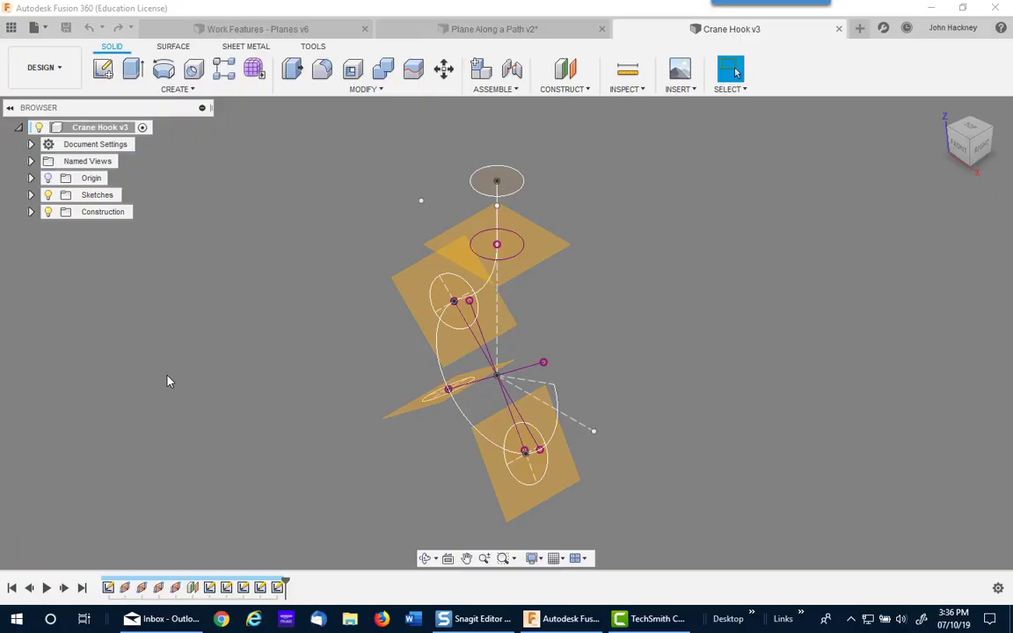
mouse_move(299, 193)
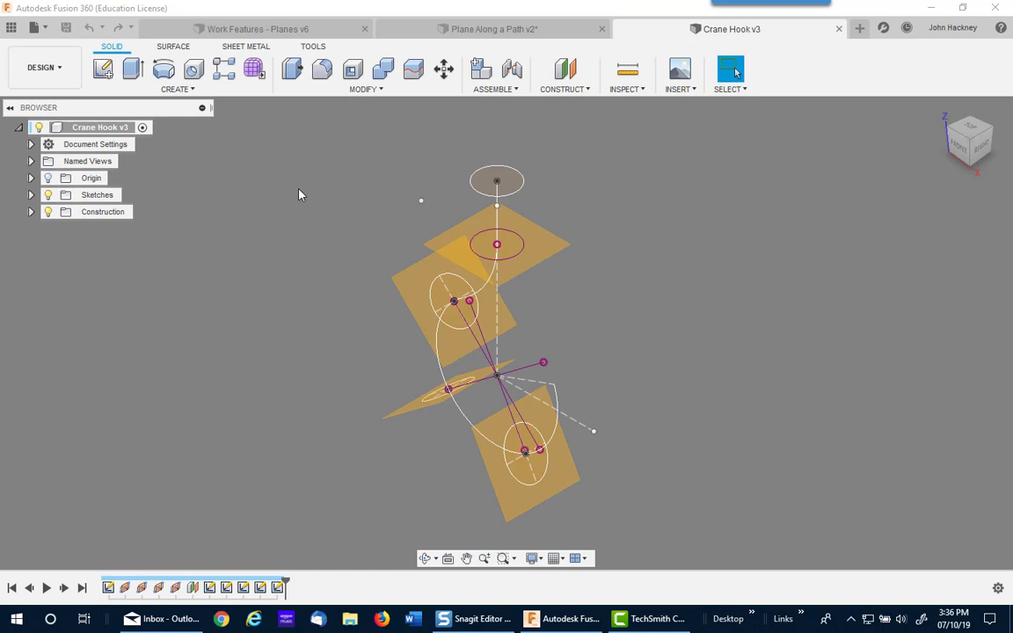
mouse_move(331, 351)
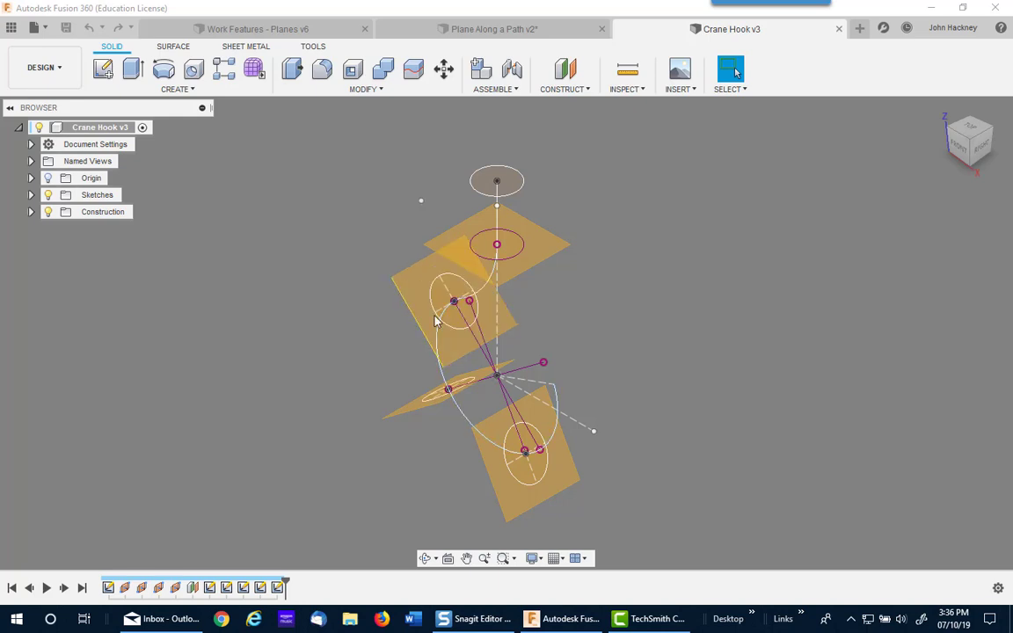
mouse_move(457, 285)
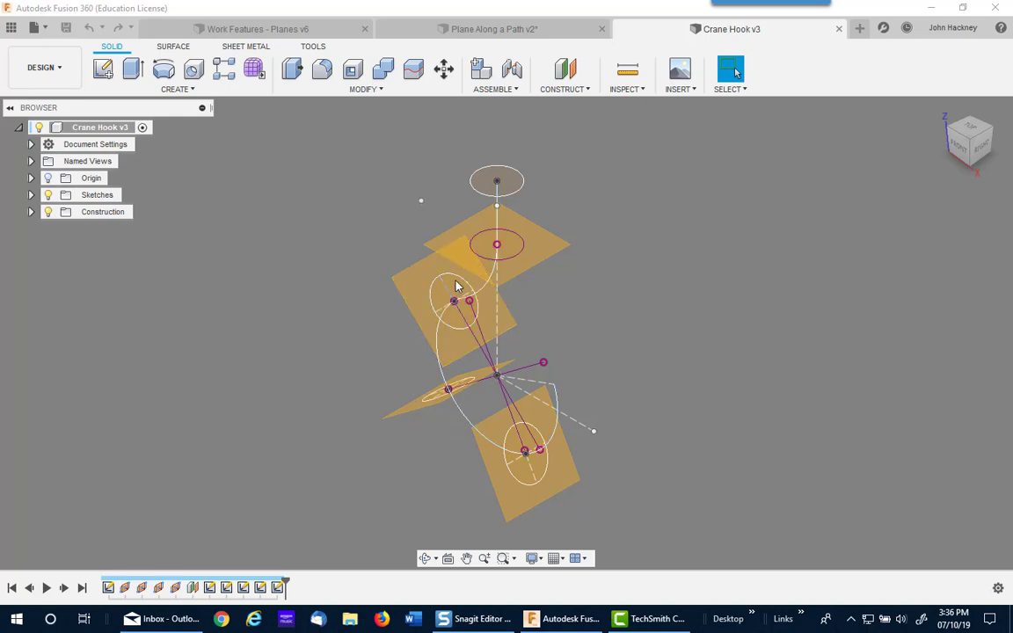
mouse_move(443, 450)
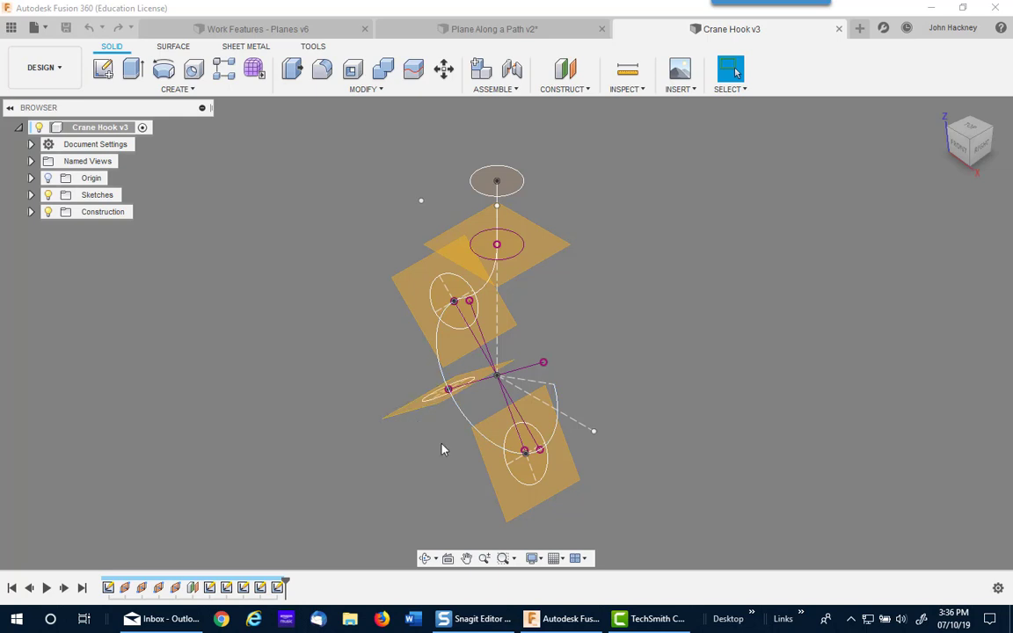
mouse_move(320, 344)
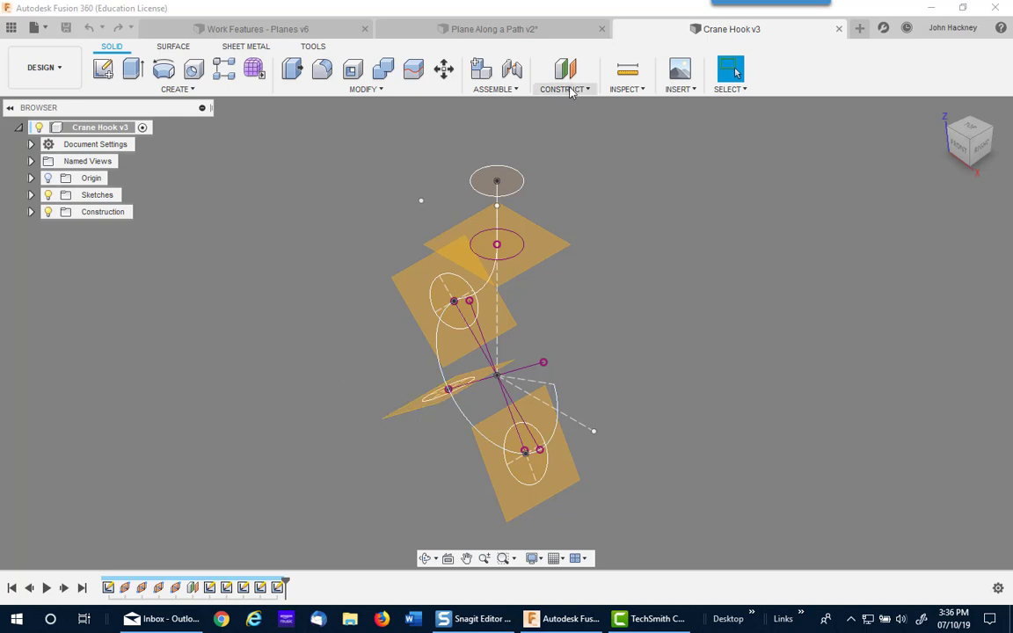
click(564, 88)
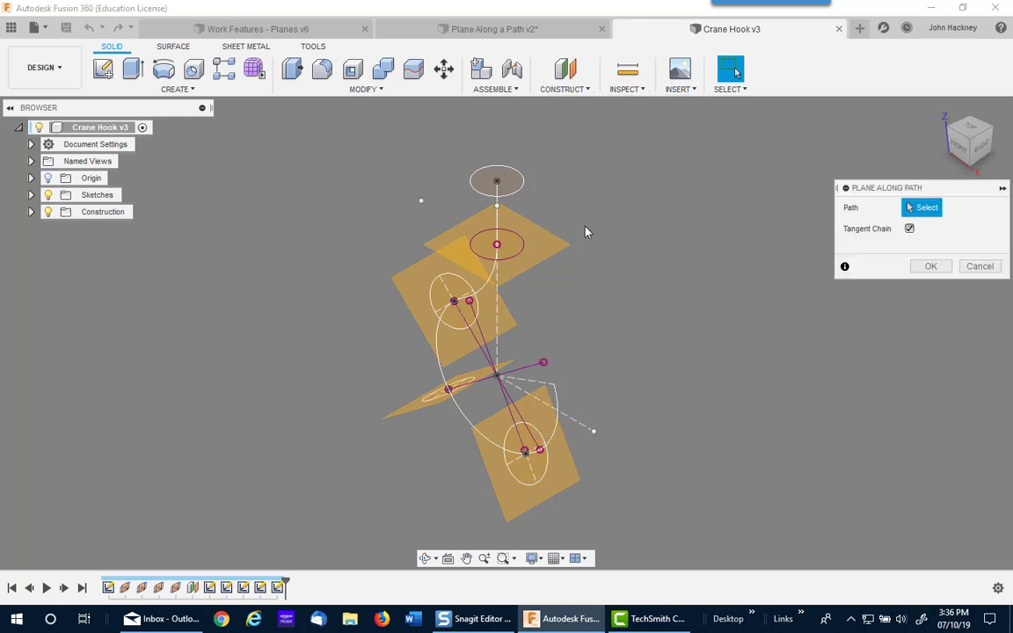
click(436, 352)
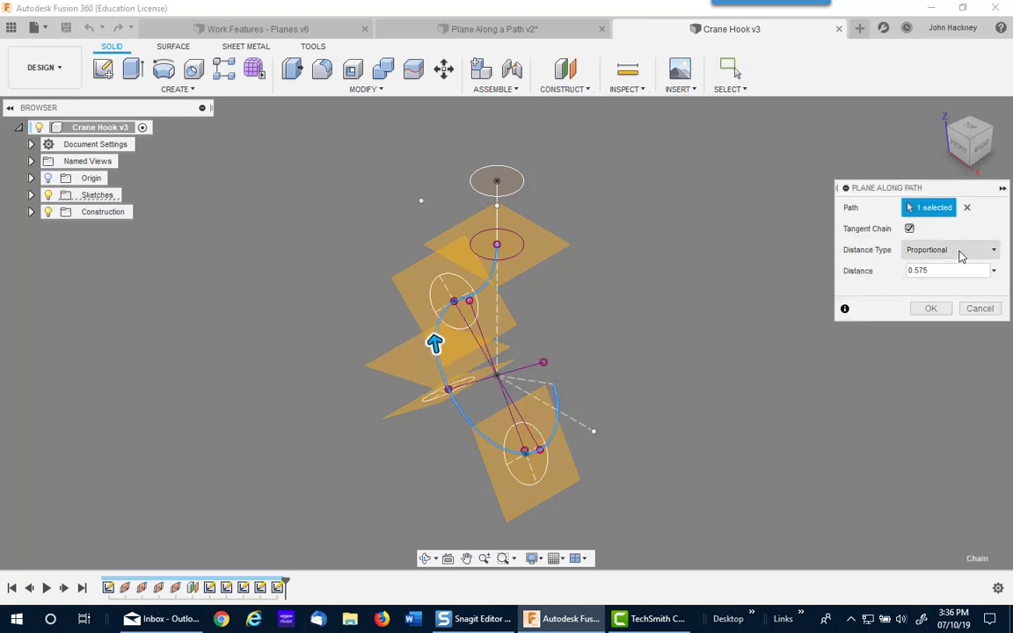
click(950, 250)
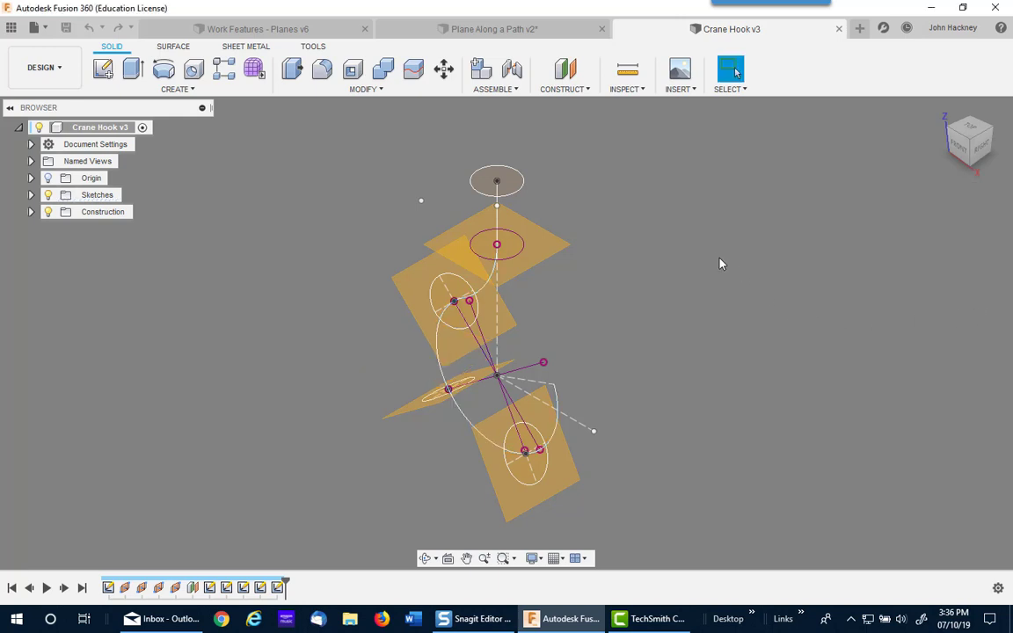
mouse_move(246, 244)
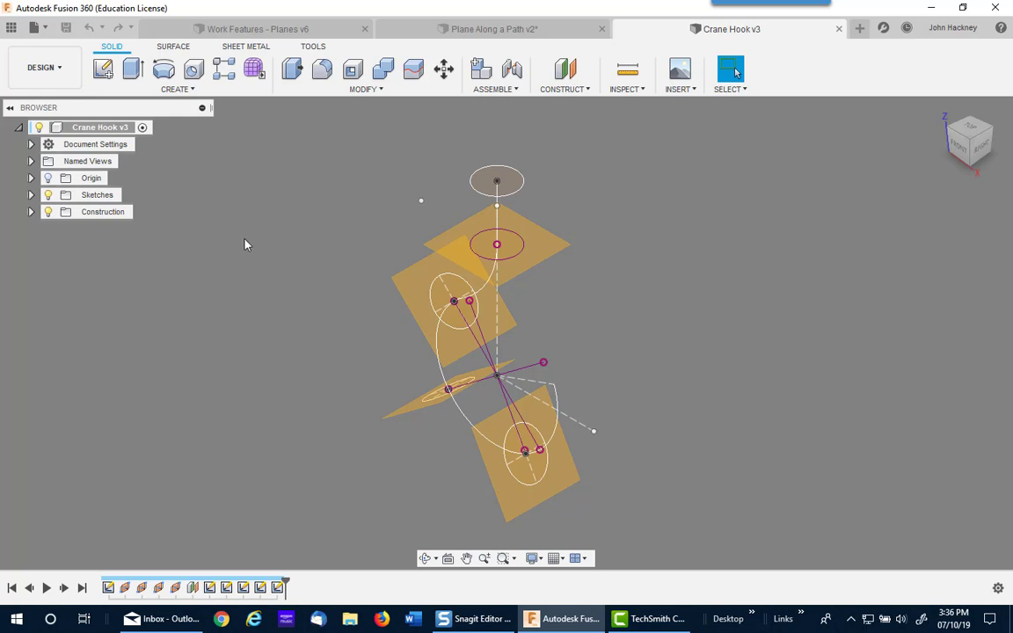
mouse_move(158, 218)
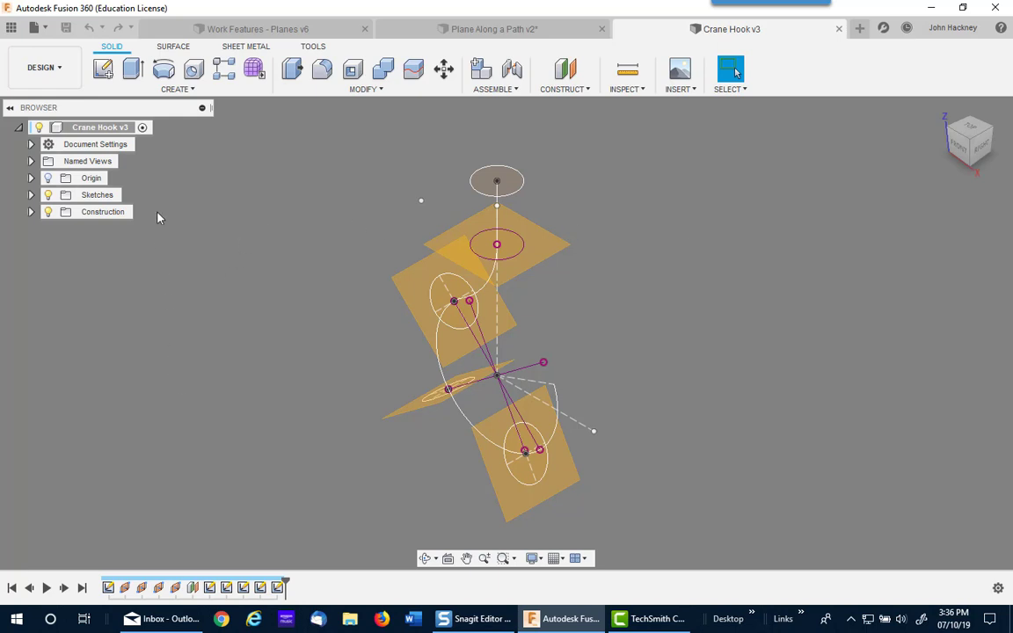
Start a loft and pick the hook's circular profiles in order down the curve.
click(176, 87)
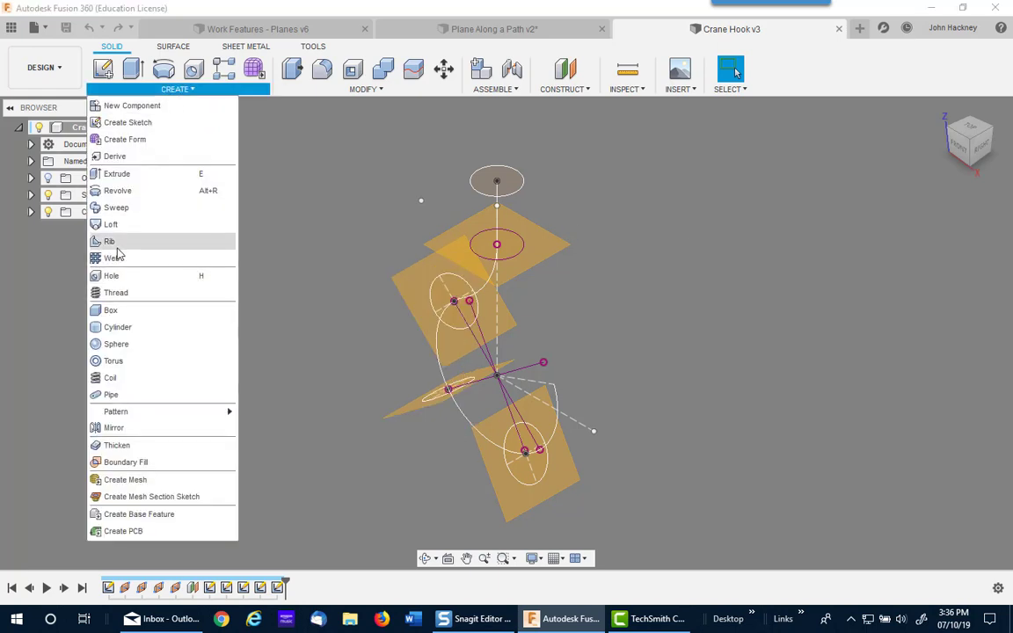
click(109, 225)
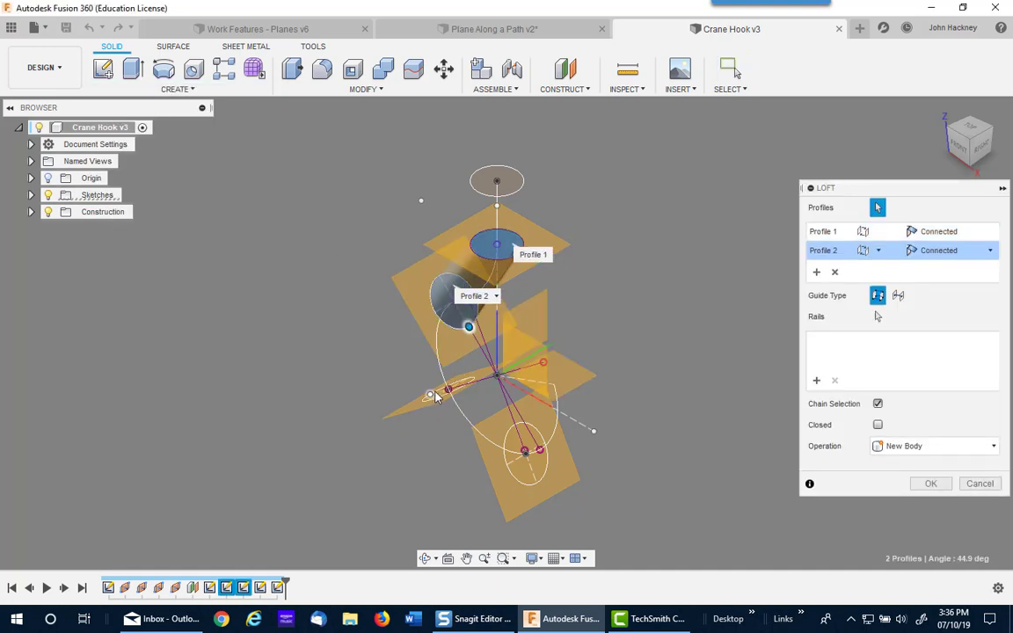
click(524, 450)
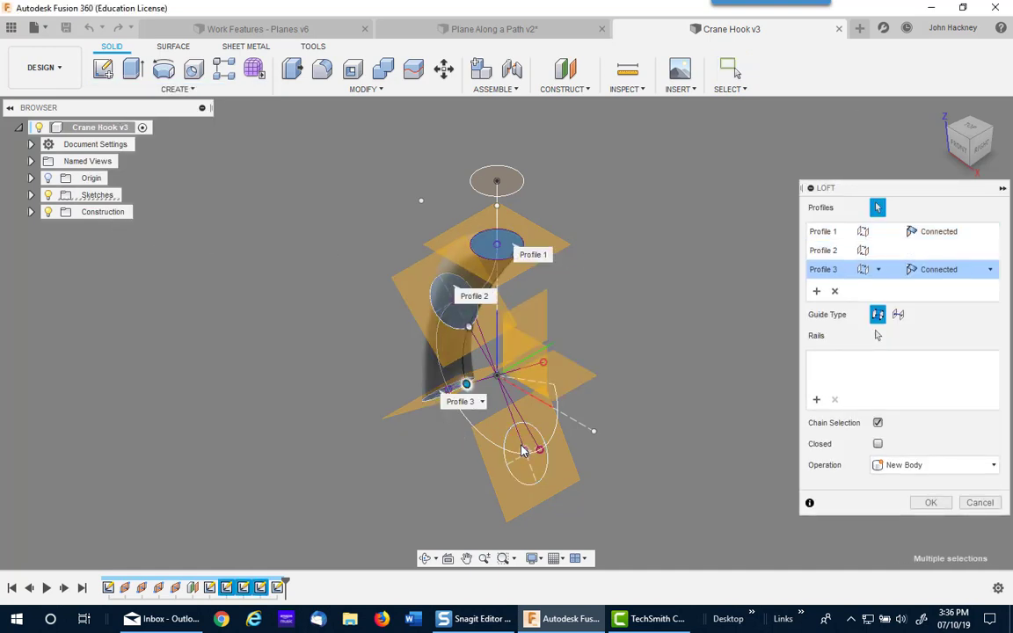
click(538, 450)
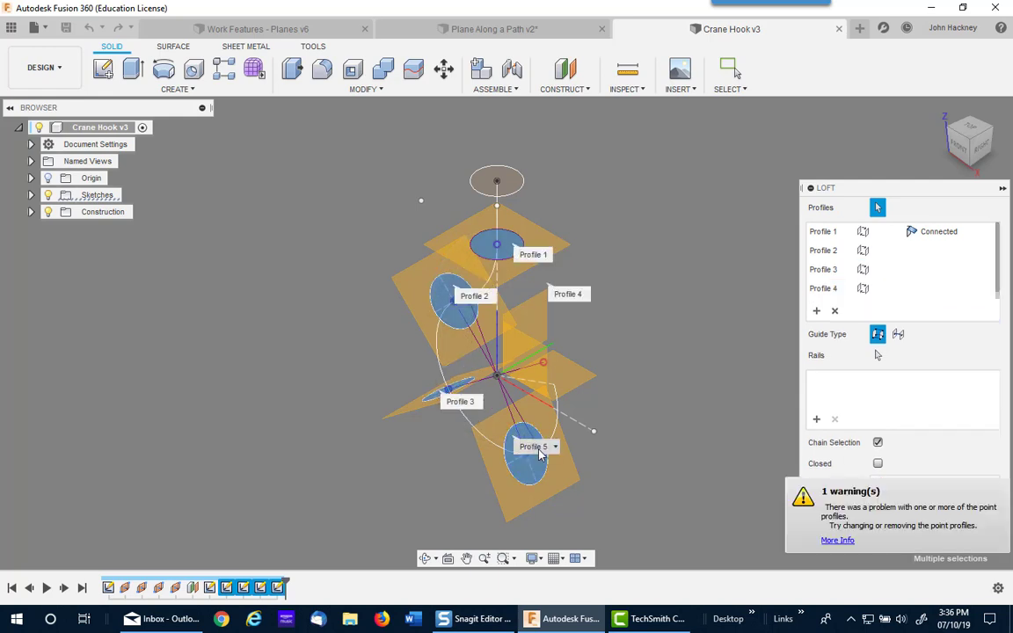
mouse_move(939, 417)
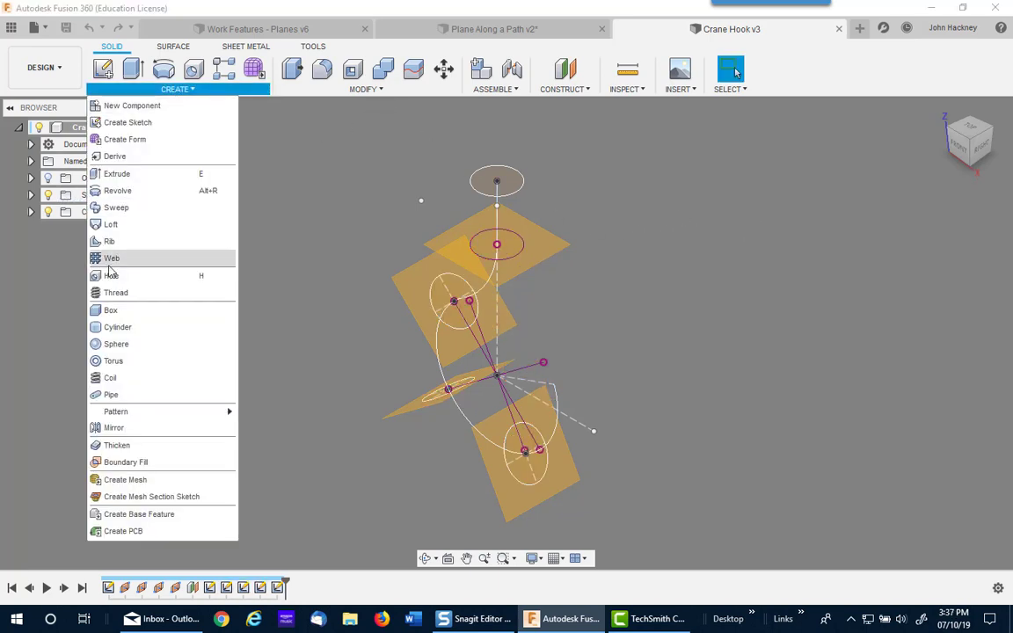
Loft the hook body through the five profiles with a Centerline guide and Point Tangent tip.
click(109, 225)
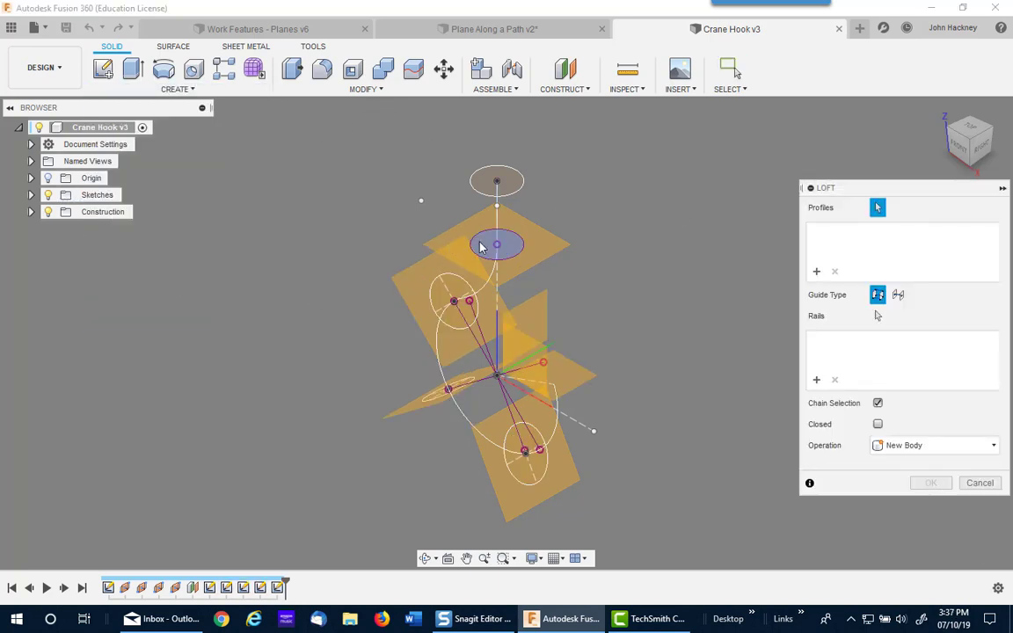
click(457, 299)
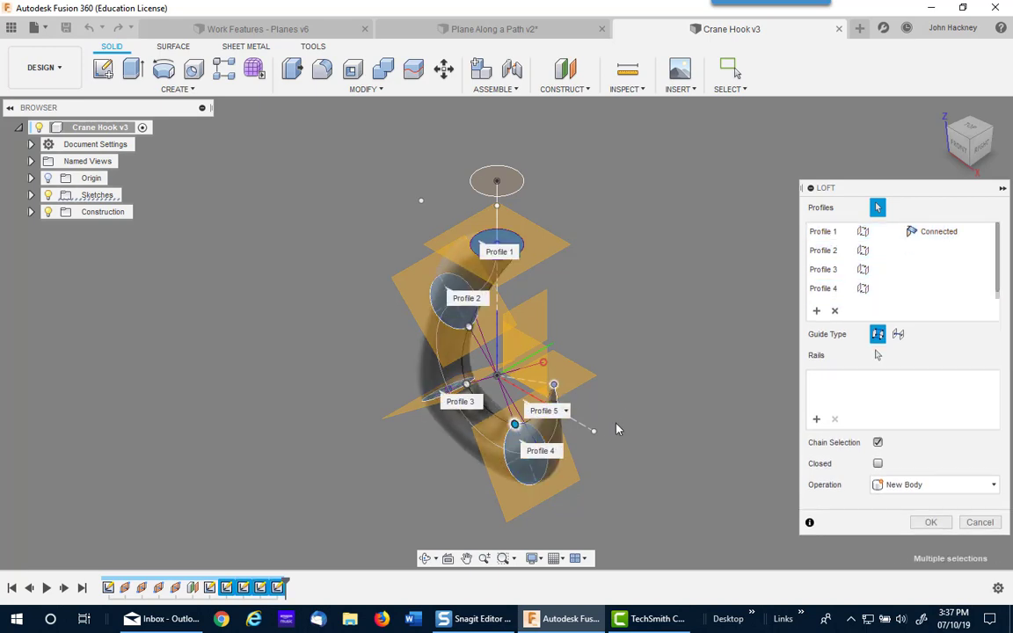
mouse_move(712, 324)
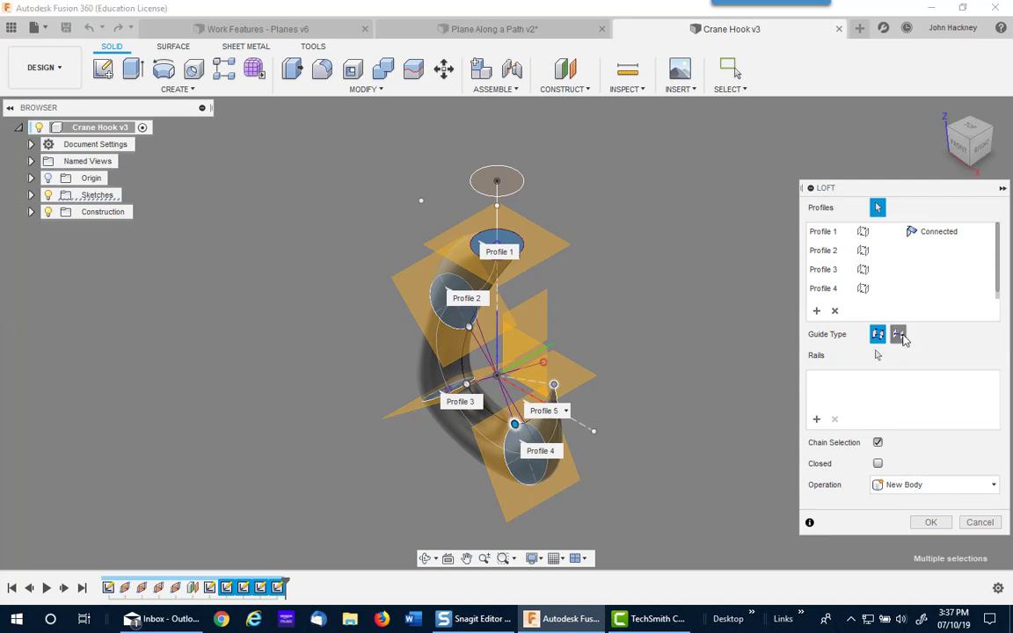
click(897, 334)
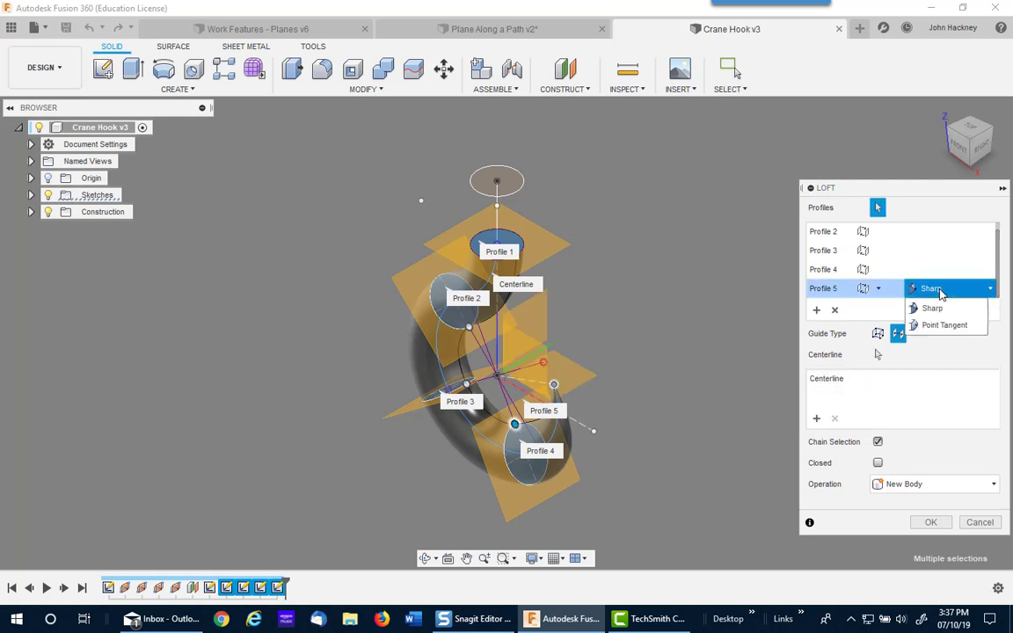
click(930, 288)
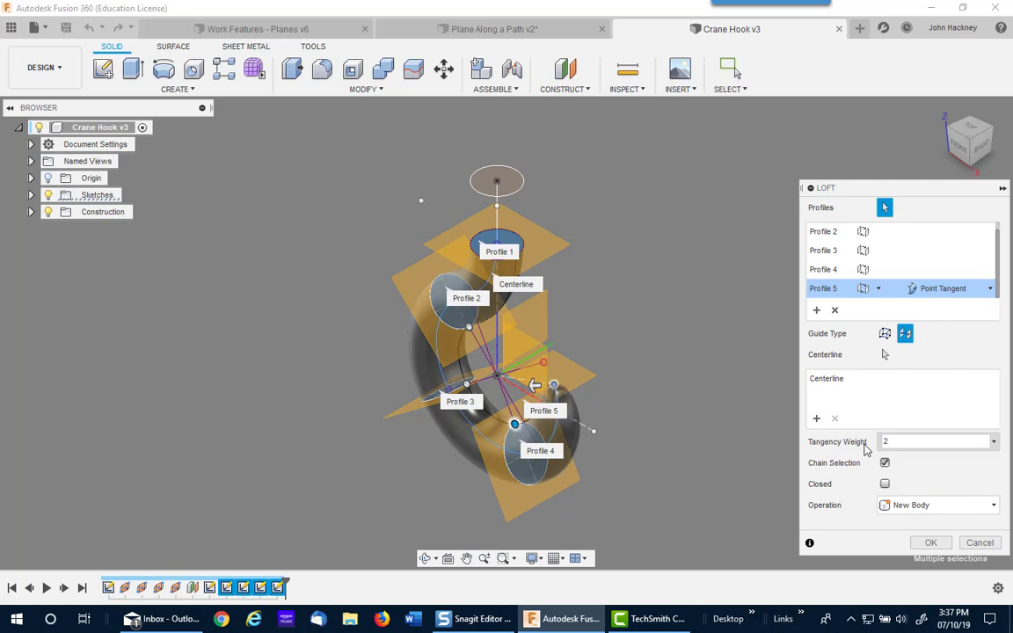
click(930, 542)
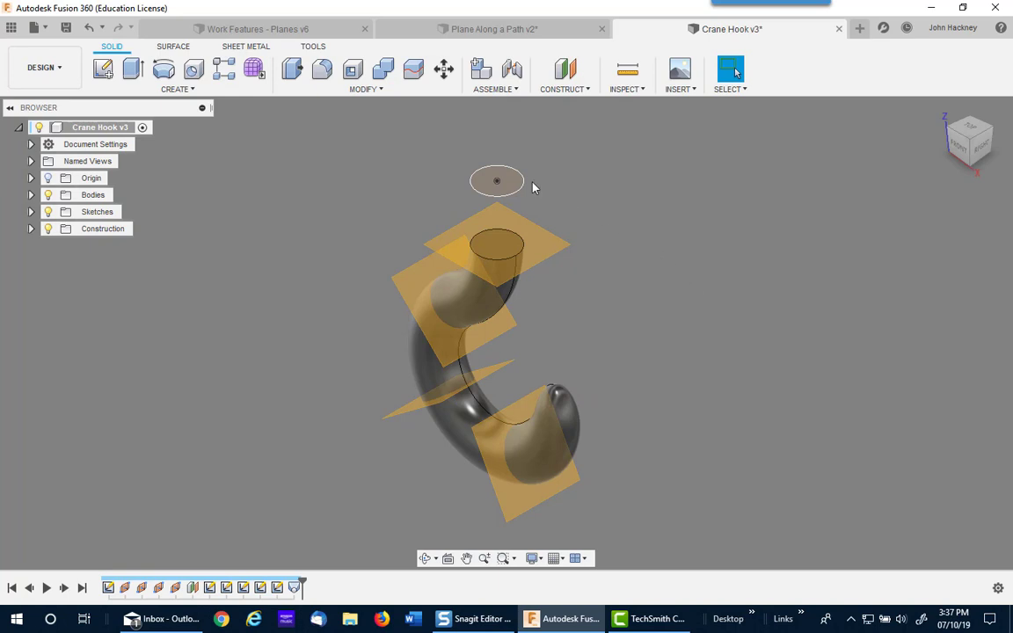
Extrude the top circle upward as a cylindrical shank above the hook.
click(133, 71)
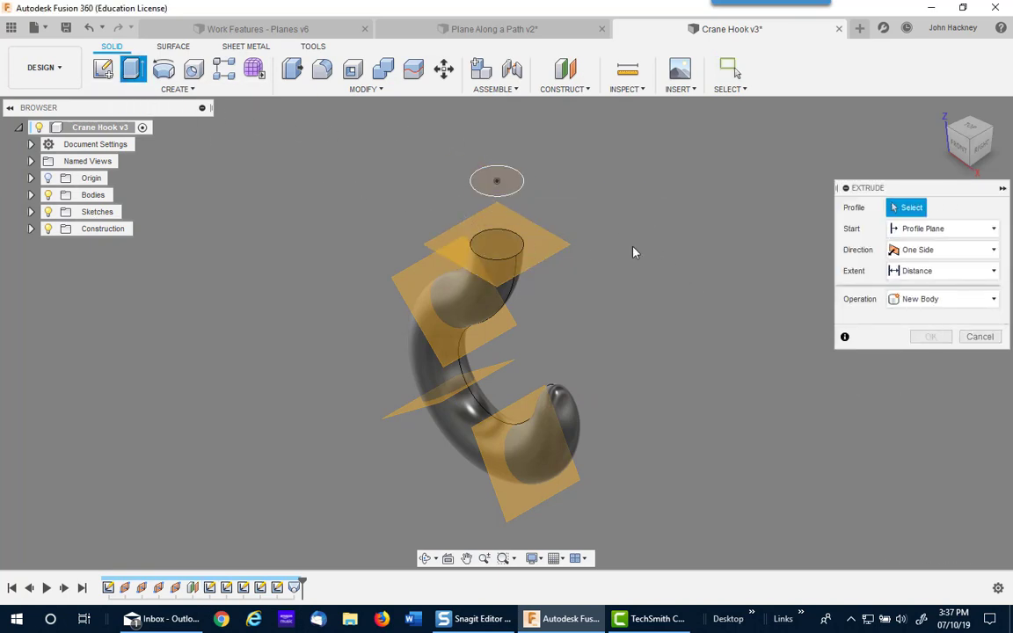
click(496, 181)
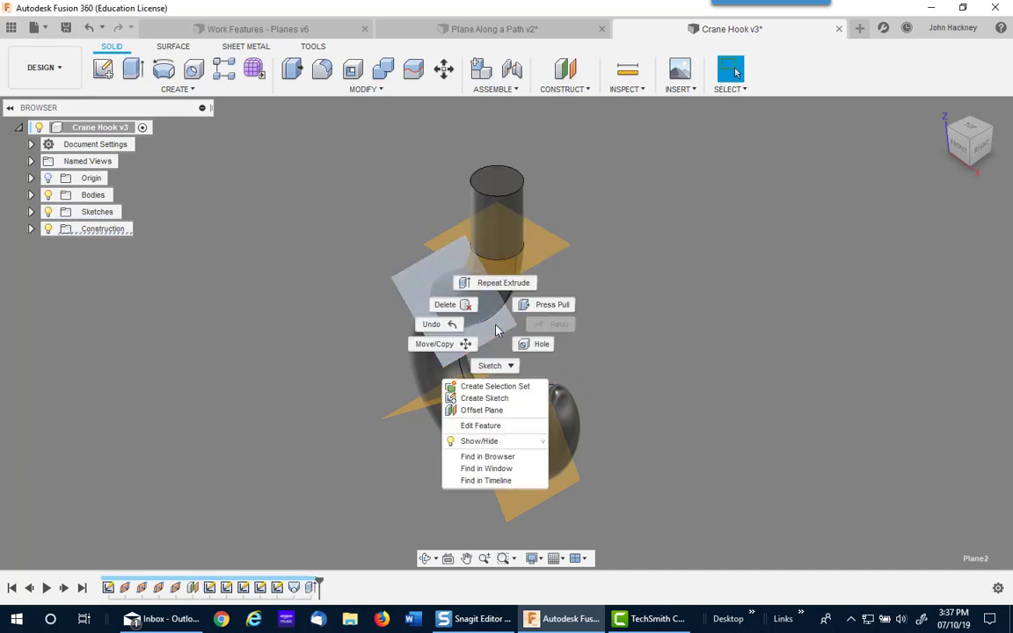
mouse_move(496, 397)
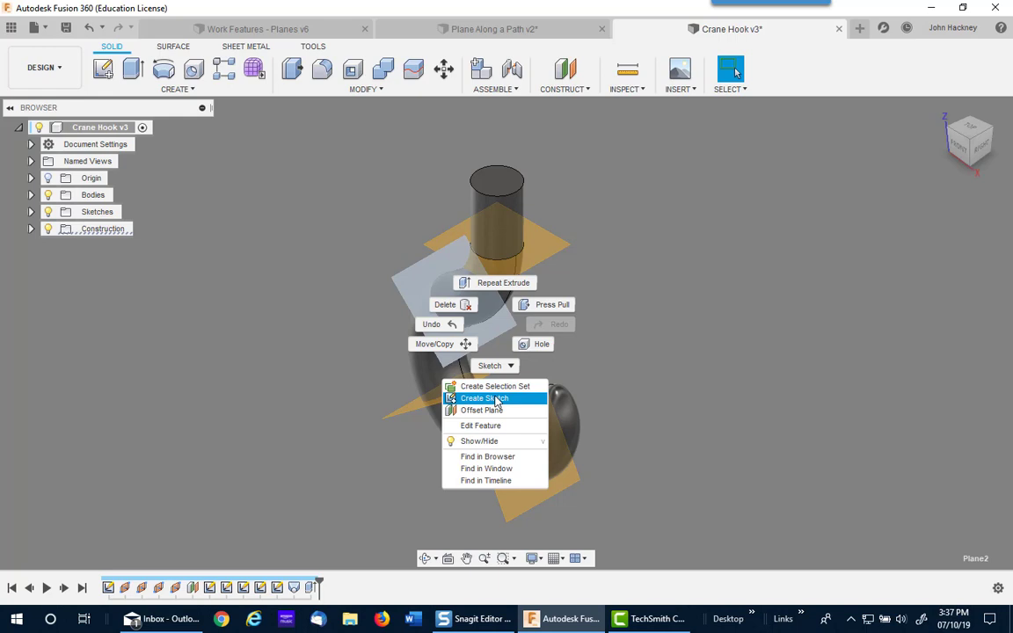
Review the plane-along-path feature without changes and return to the Work Features - Planes design.
click(482, 424)
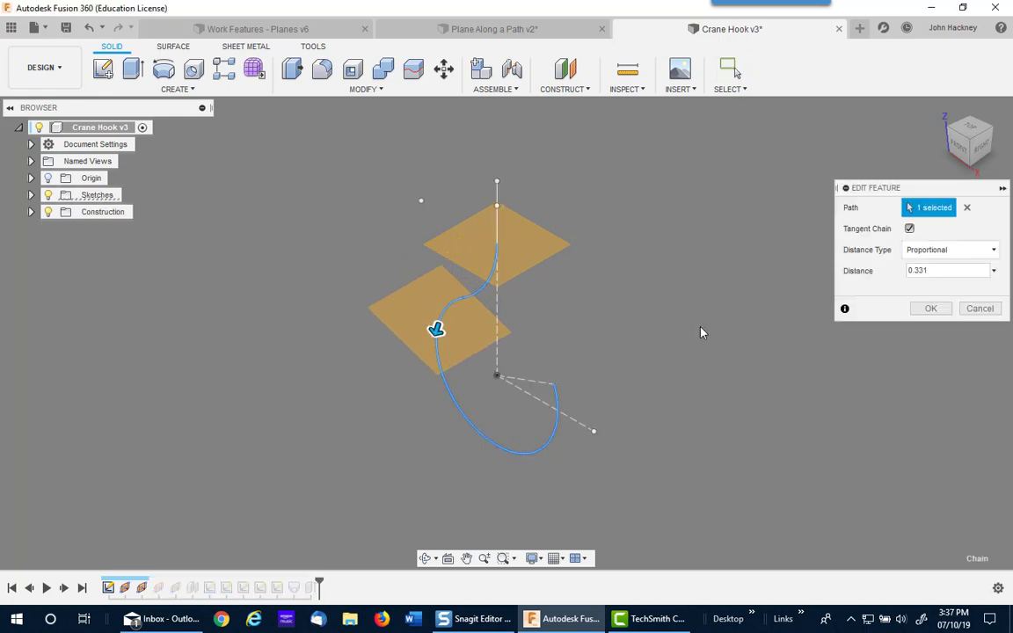
click(931, 308)
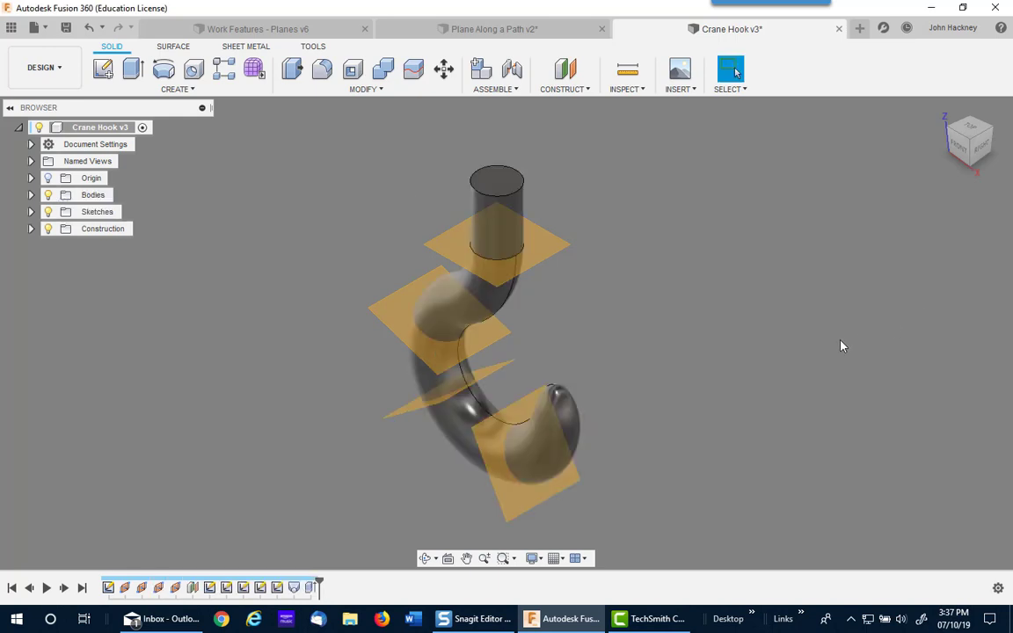
mouse_move(387, 315)
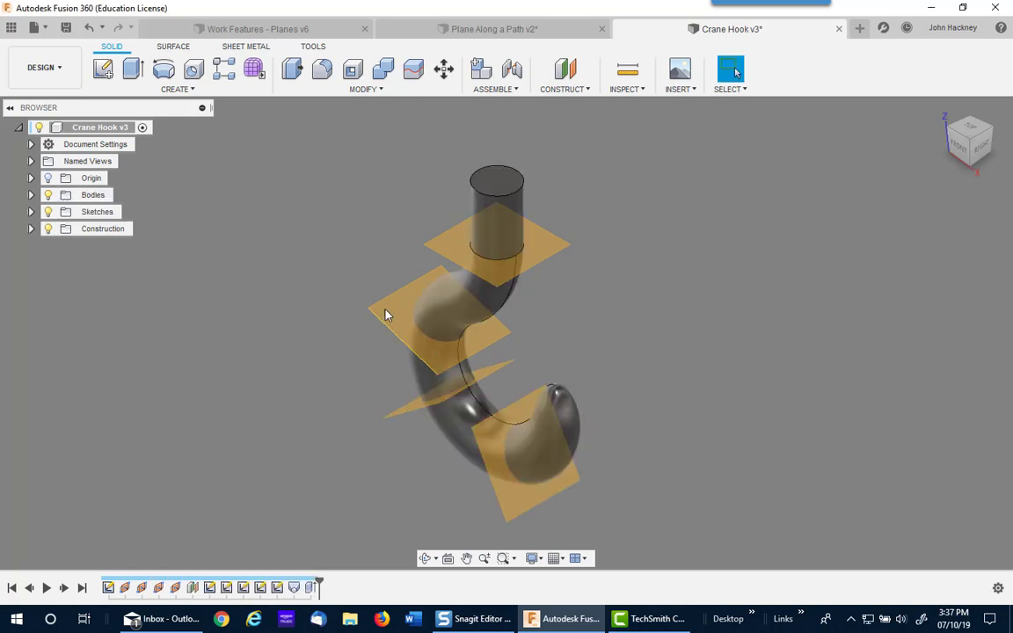
mouse_move(260, 368)
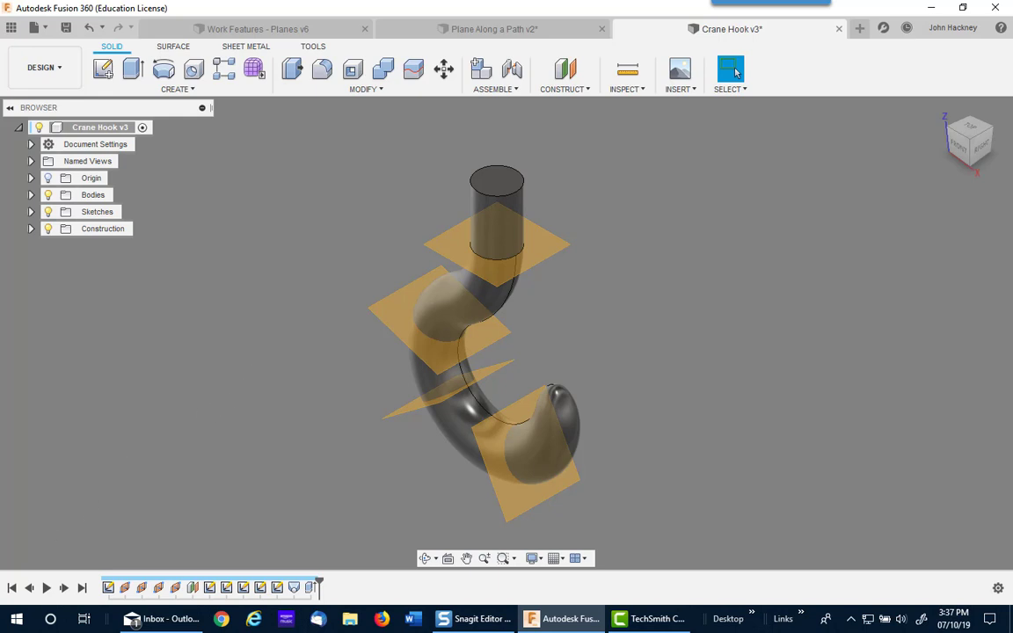
click(255, 28)
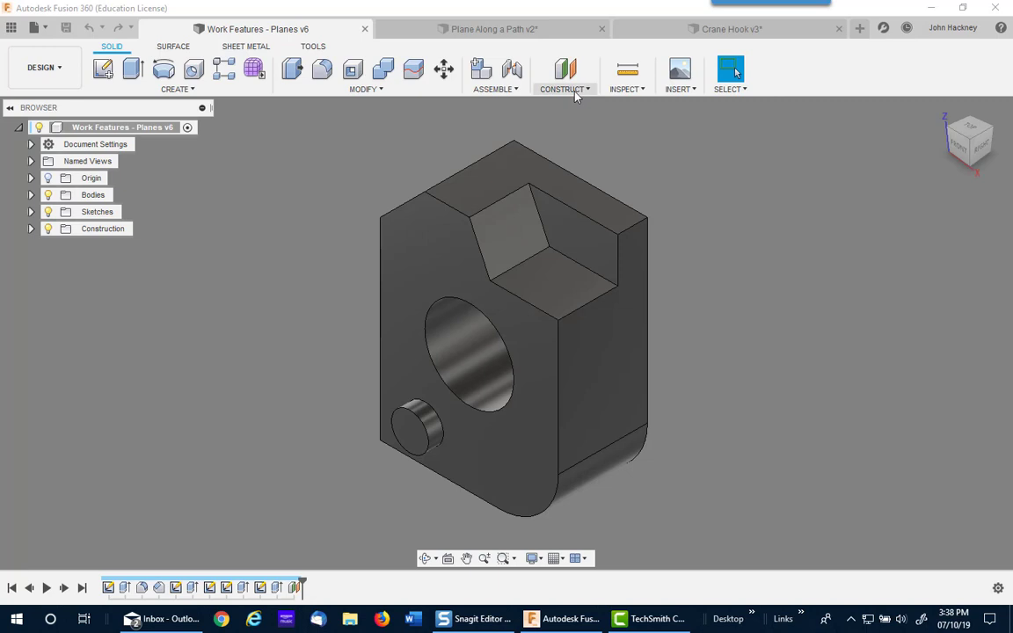
click(565, 74)
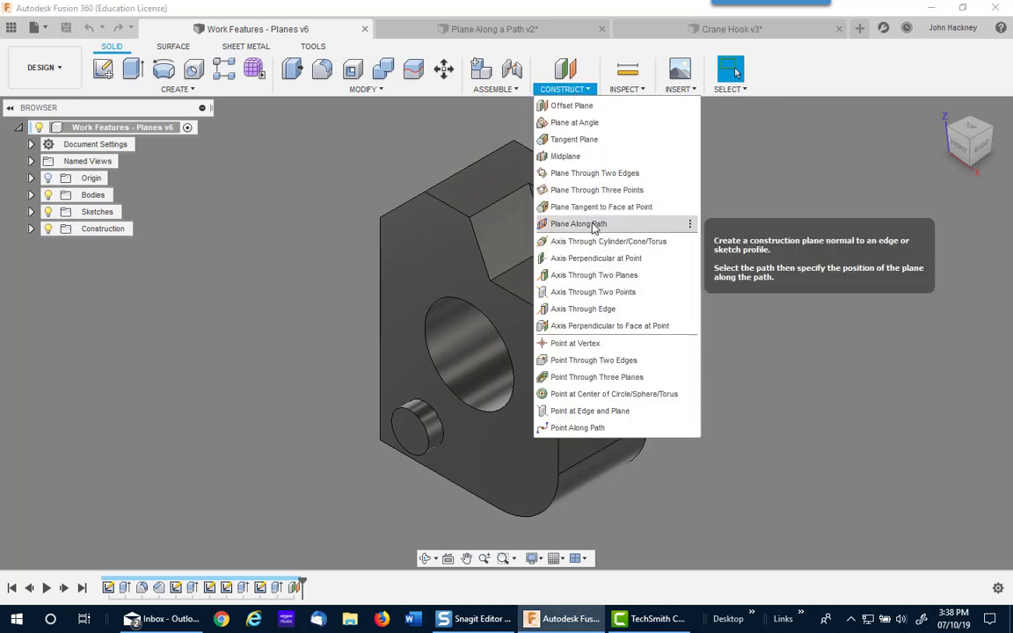
click(577, 223)
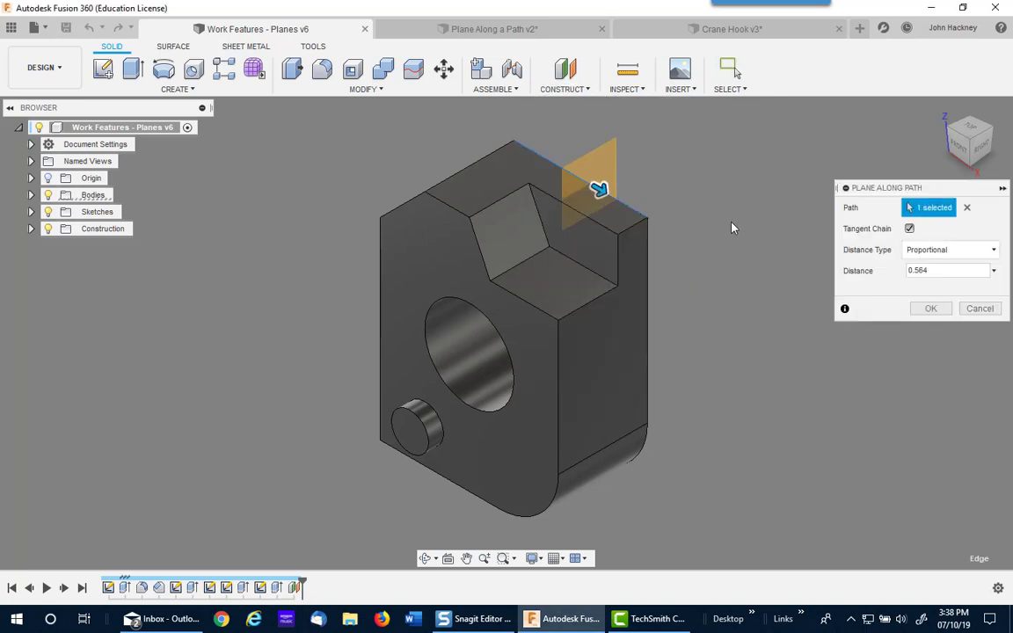
drag(598, 190, 589, 184)
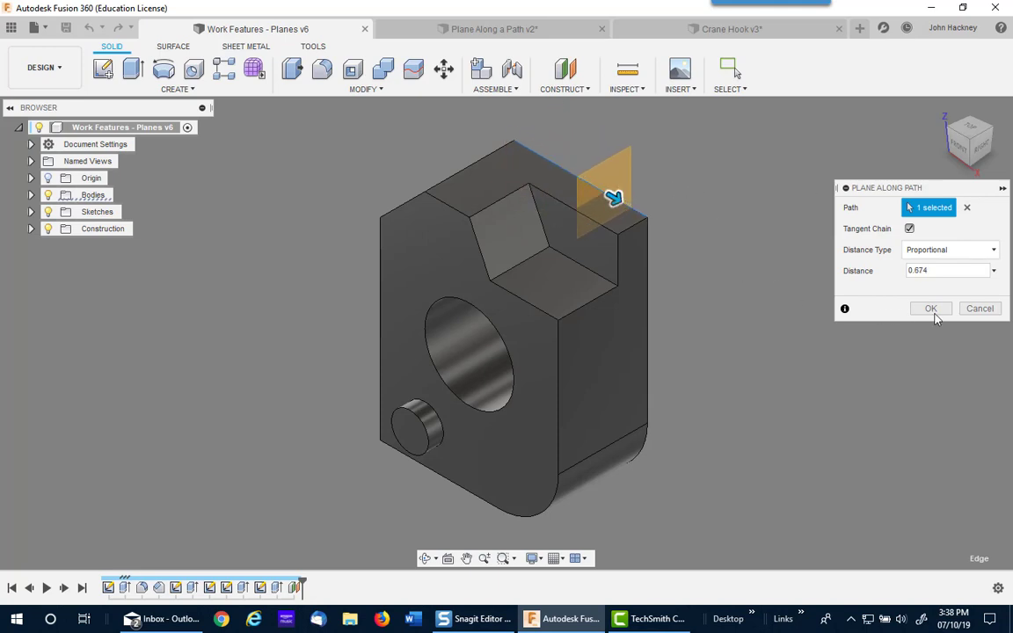
click(931, 308)
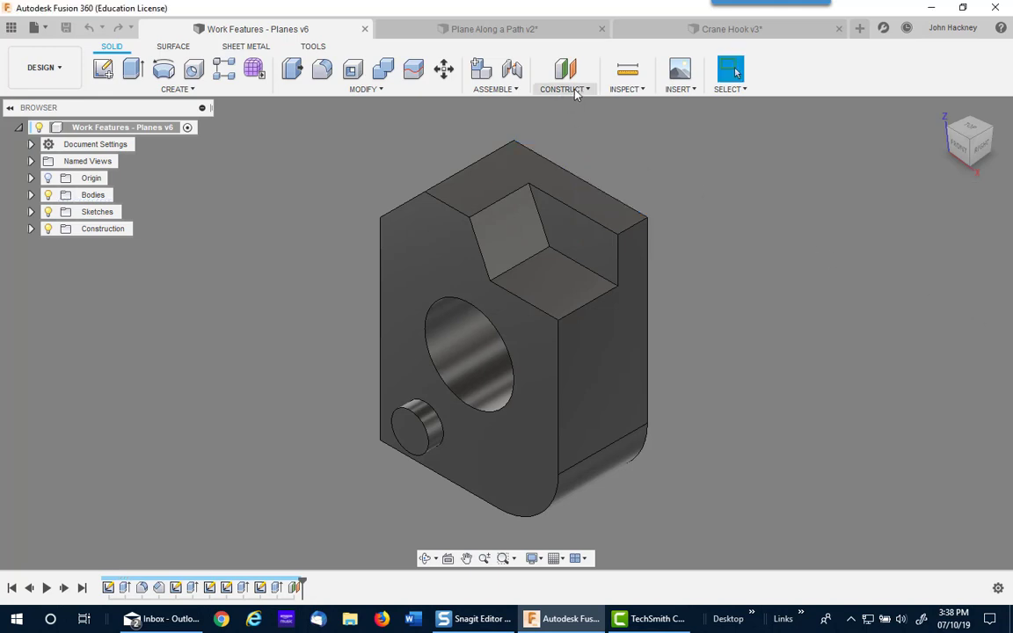
Place a construction point along the block's front vertical edge at proportional distance 0.697.
click(562, 78)
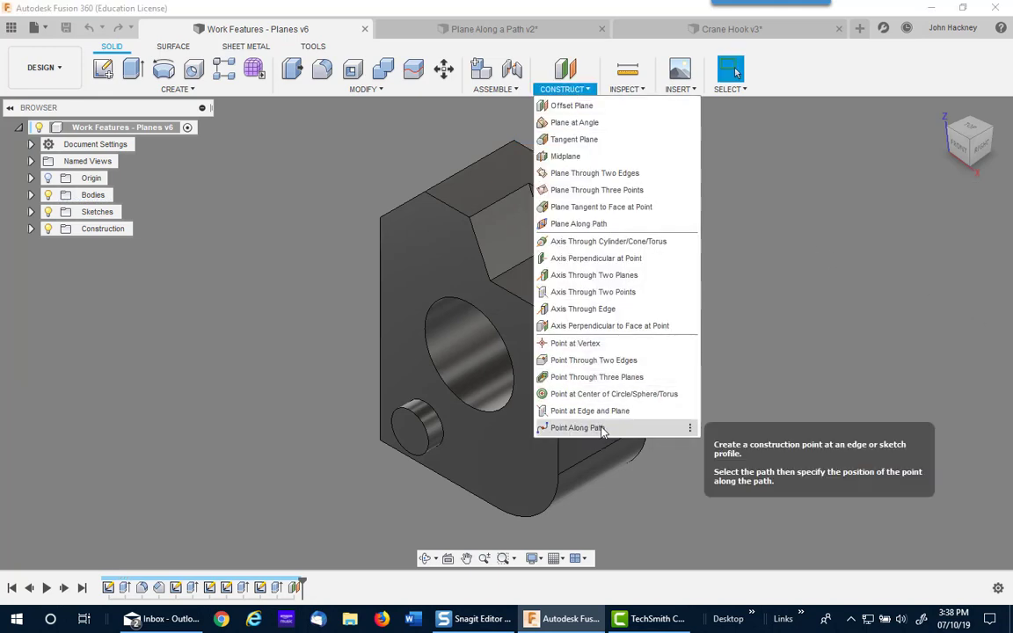
click(577, 427)
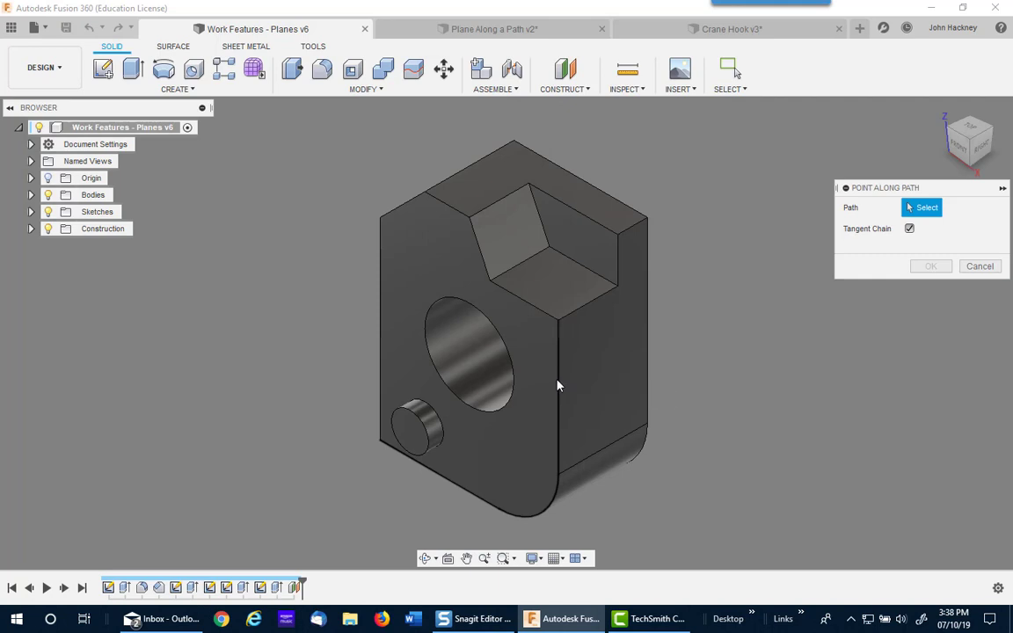
mouse_move(559, 415)
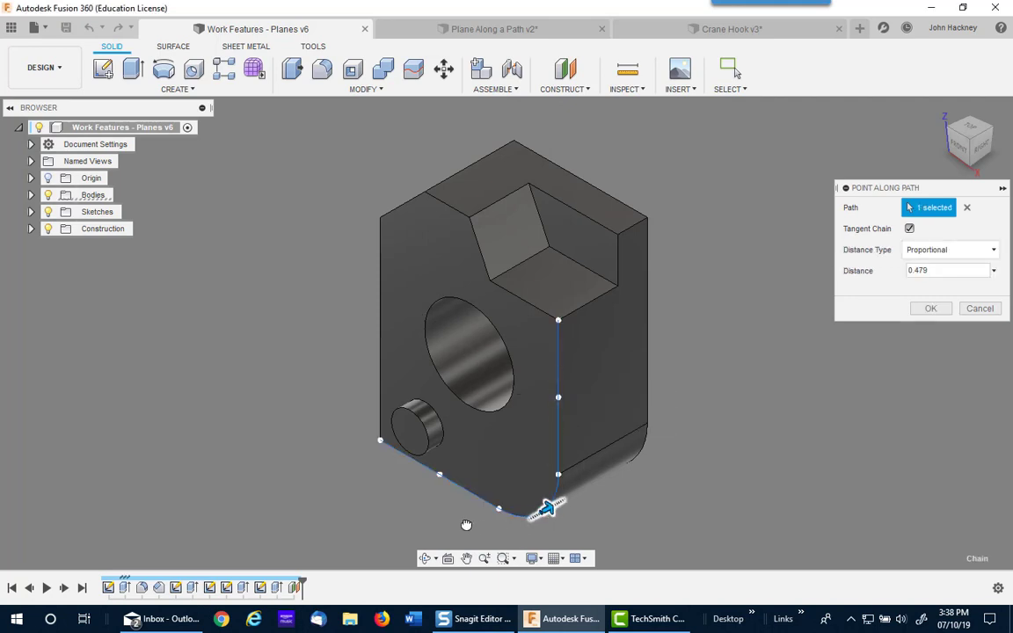
drag(547, 508, 559, 437)
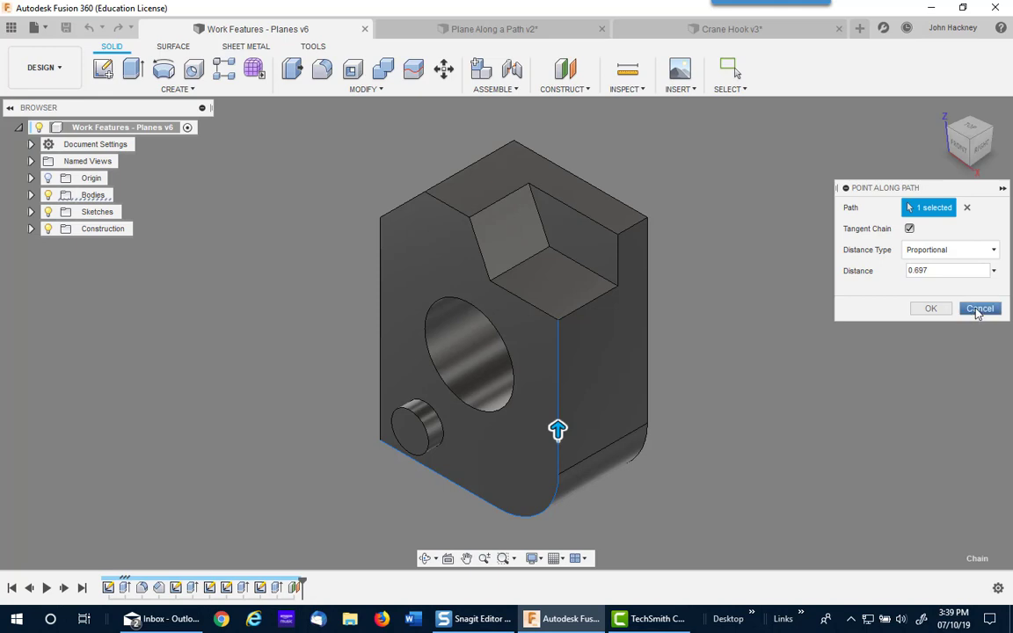
mouse_move(745, 418)
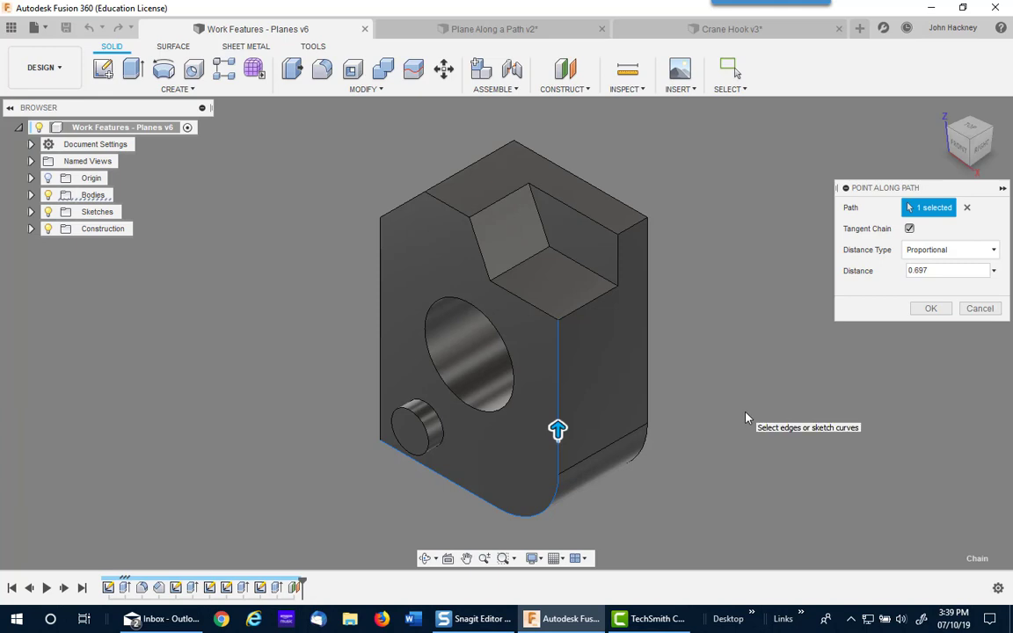
click(564, 77)
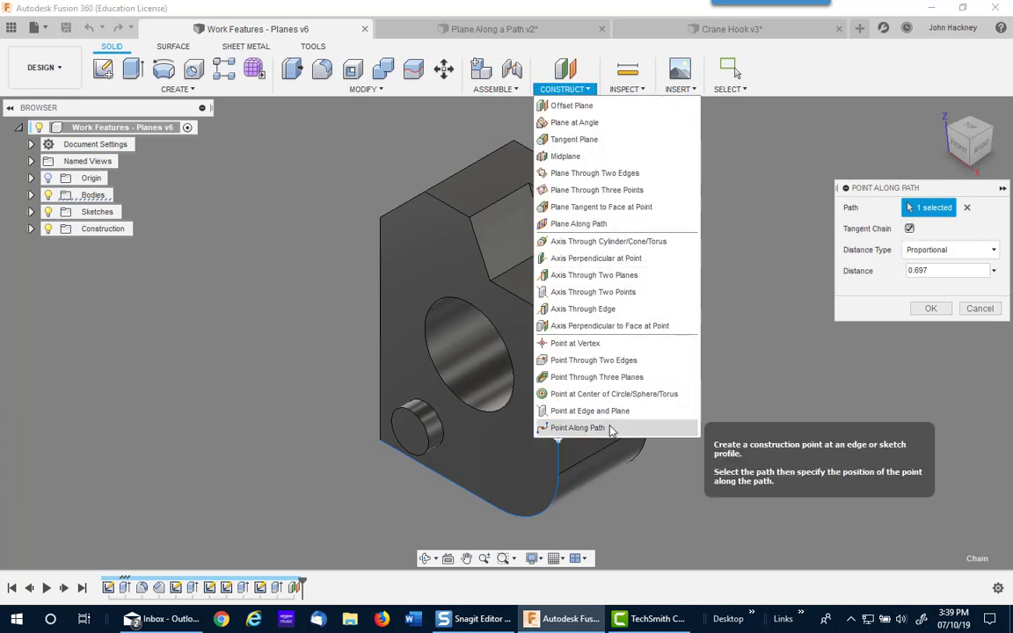
mouse_move(876, 351)
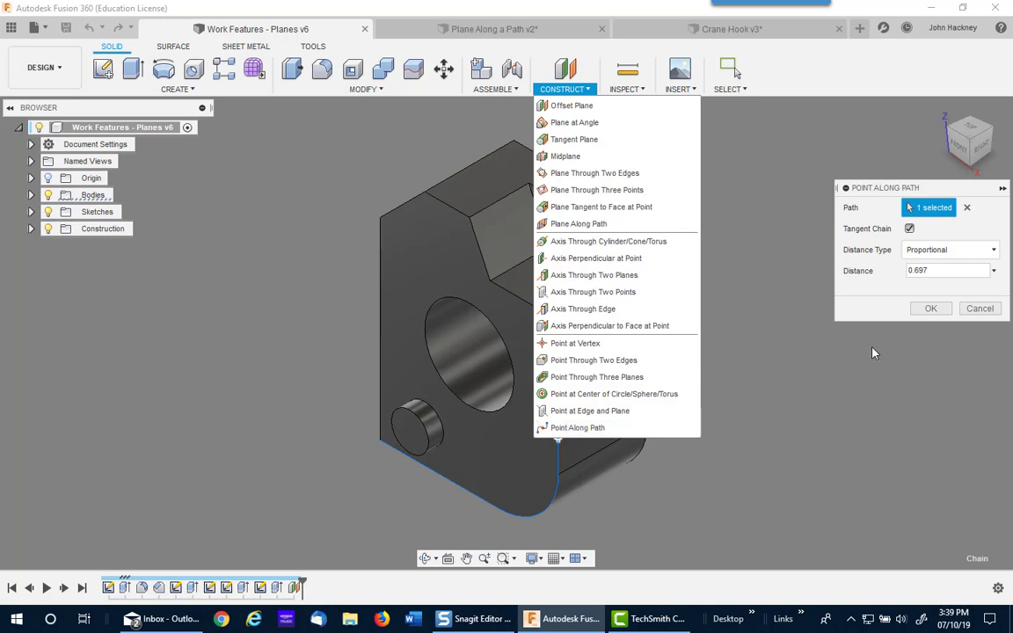
mouse_move(946, 320)
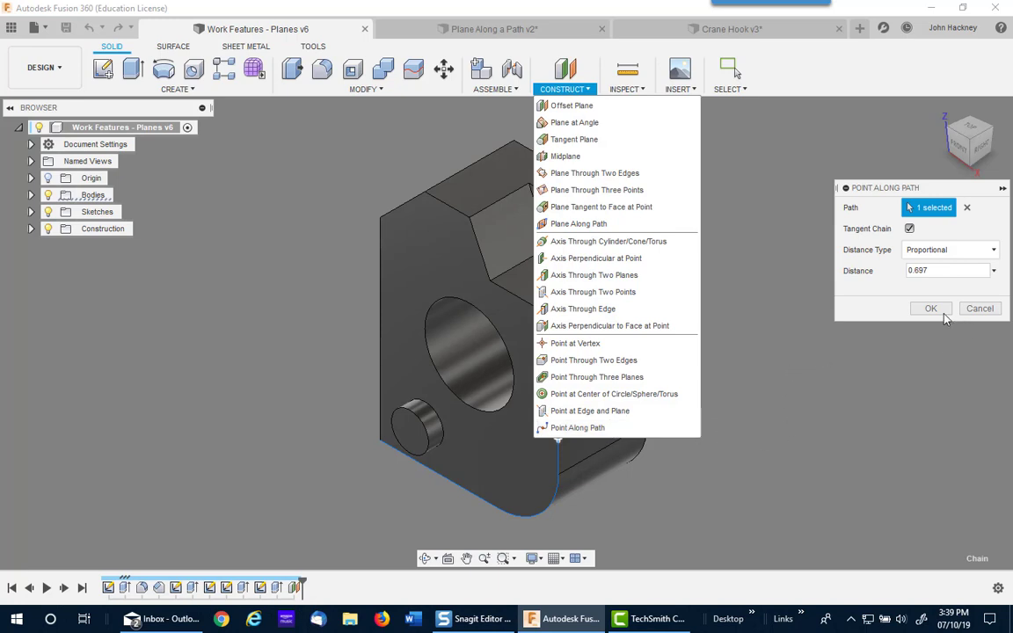